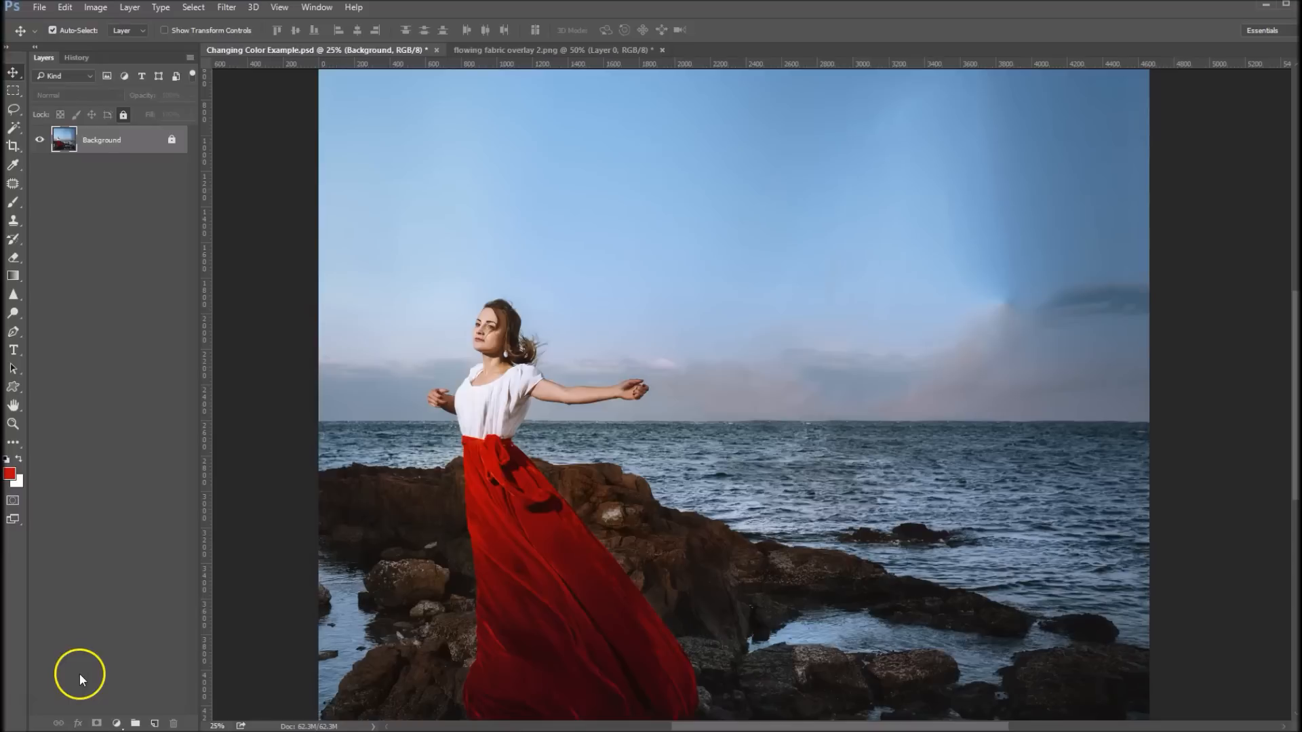
mouse_move(153, 538)
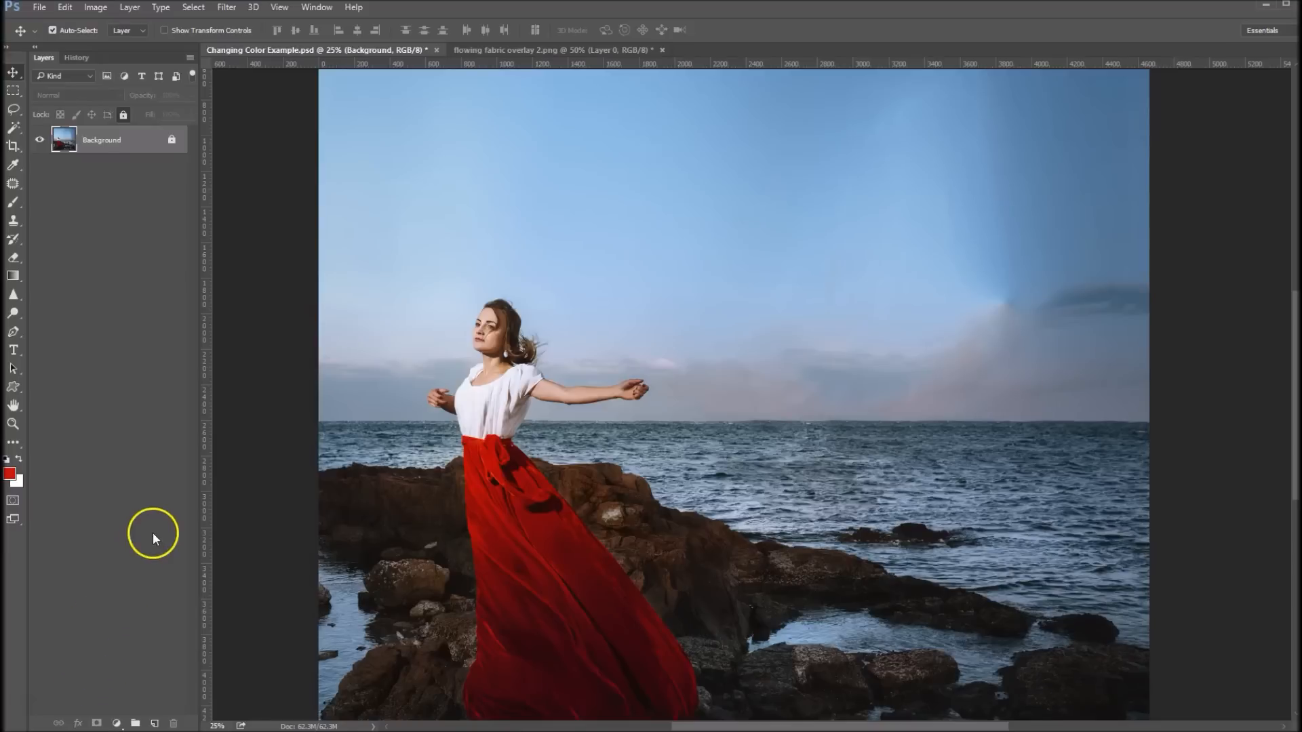
mouse_move(211, 497)
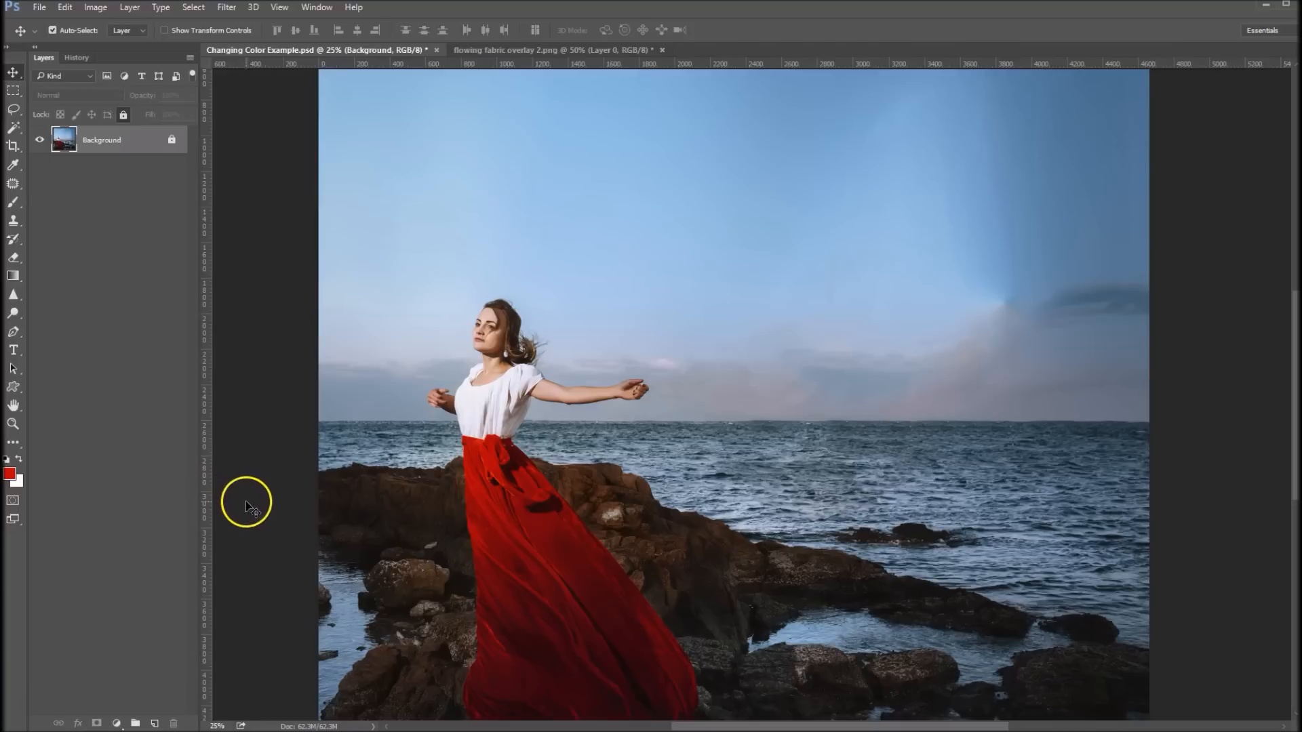
mouse_move(593, 465)
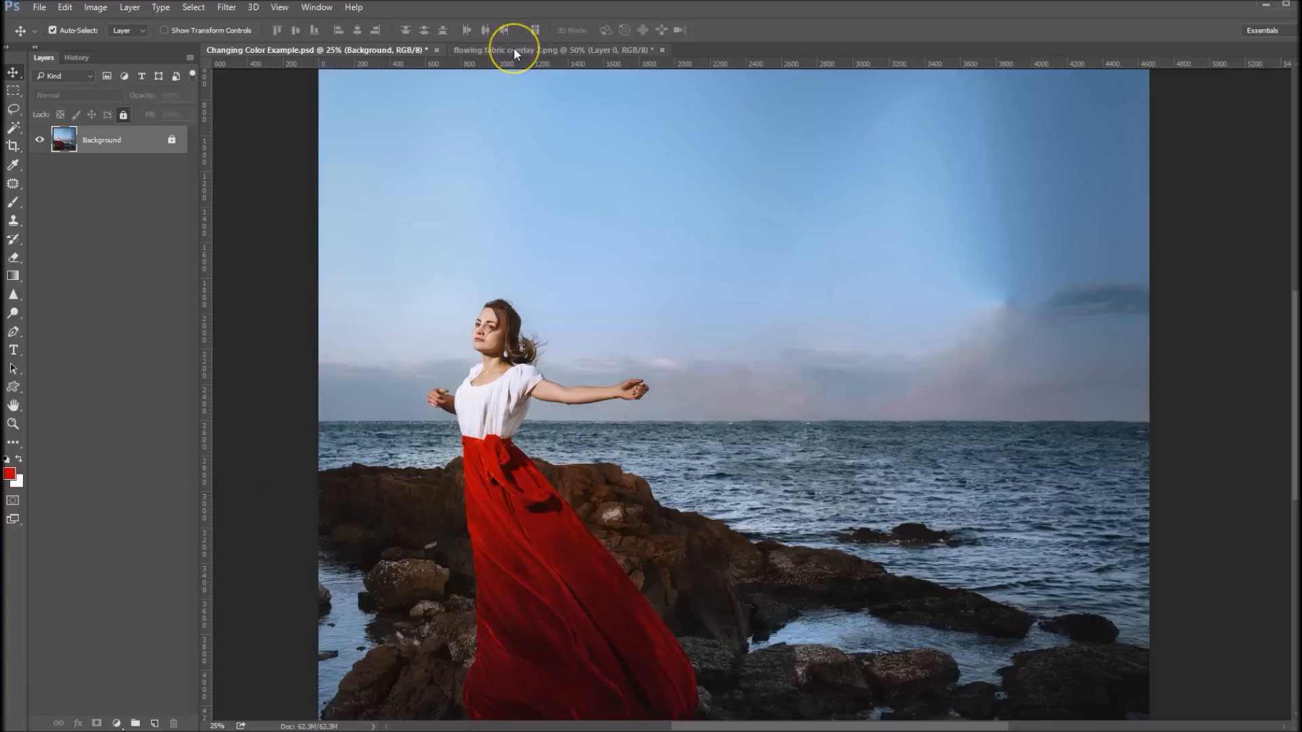
Switch to the flowing blue fabric overlay document
left_click(556, 49)
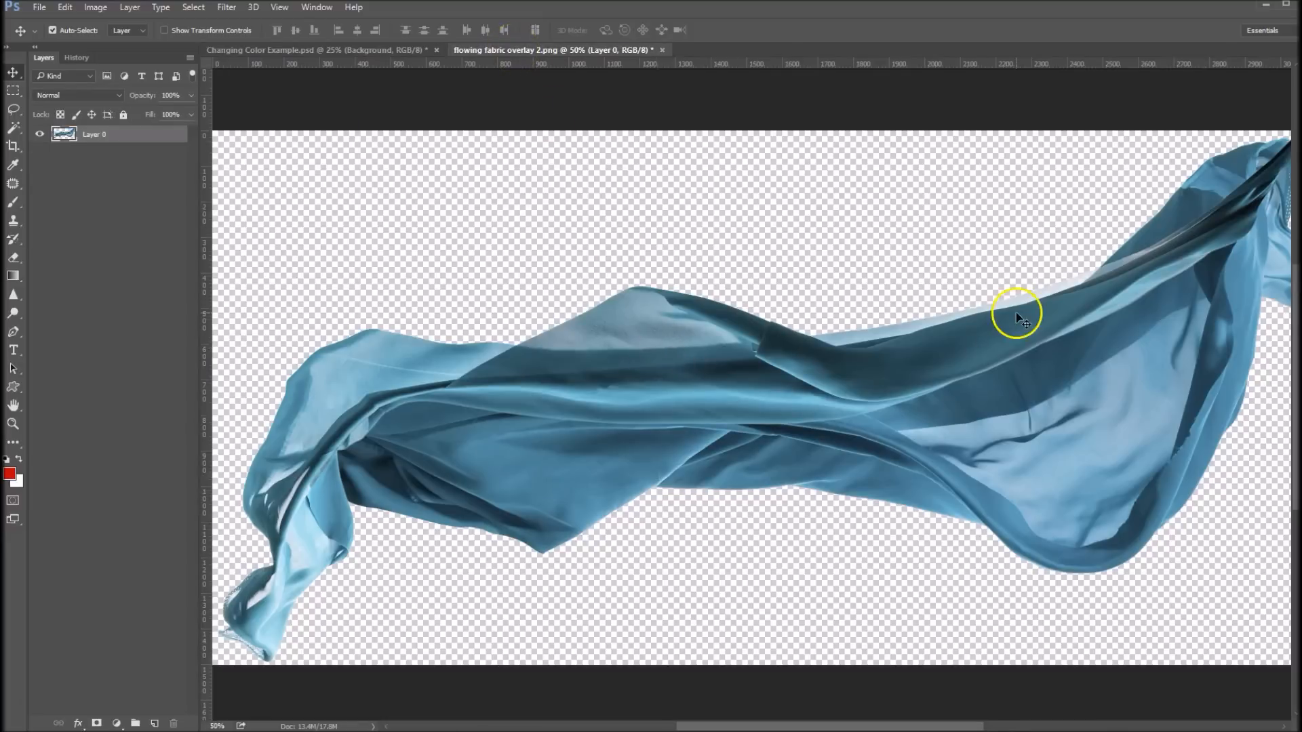
mouse_move(592, 360)
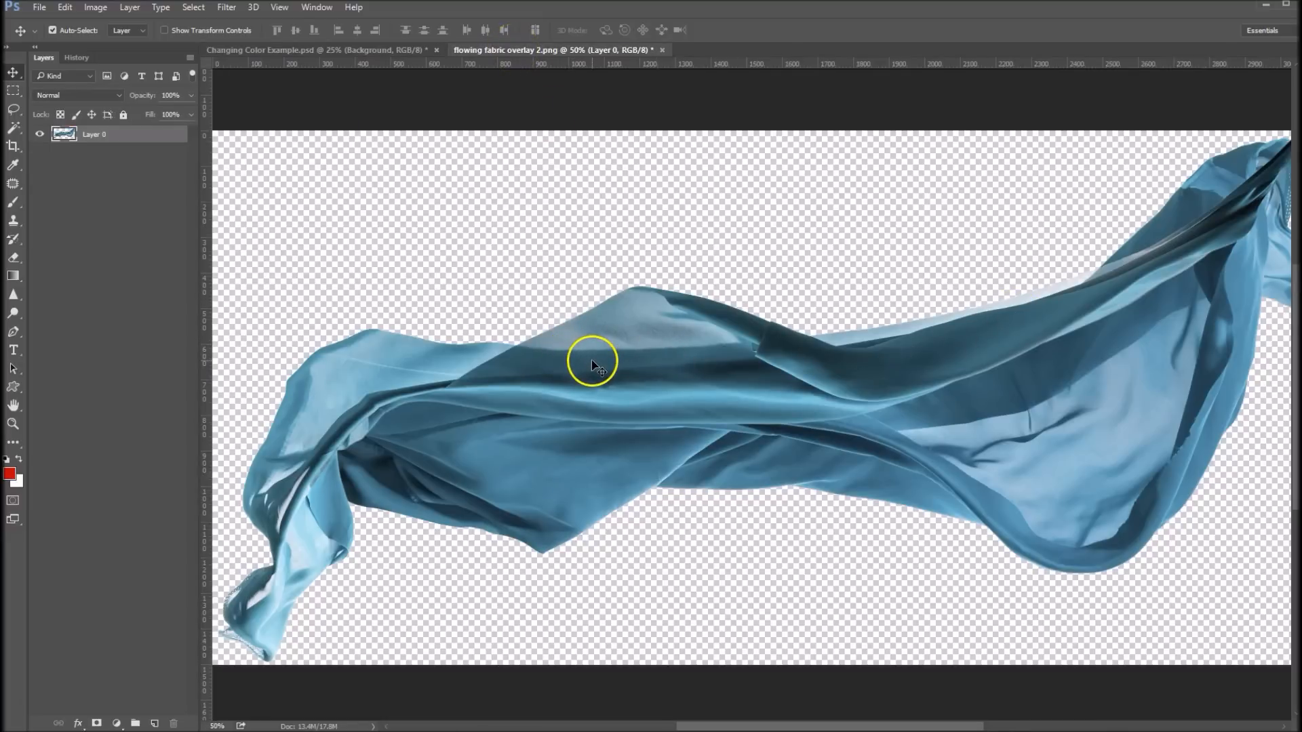
mouse_move(13, 74)
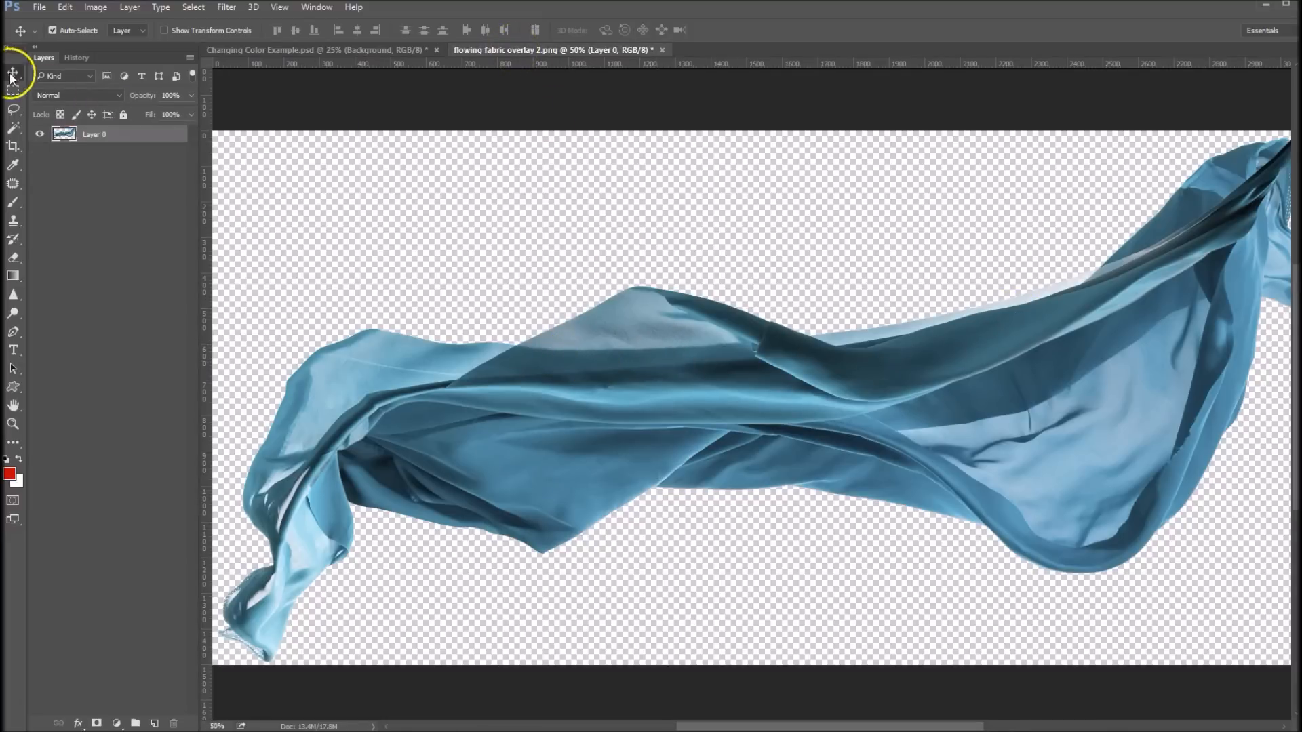
mouse_move(629, 332)
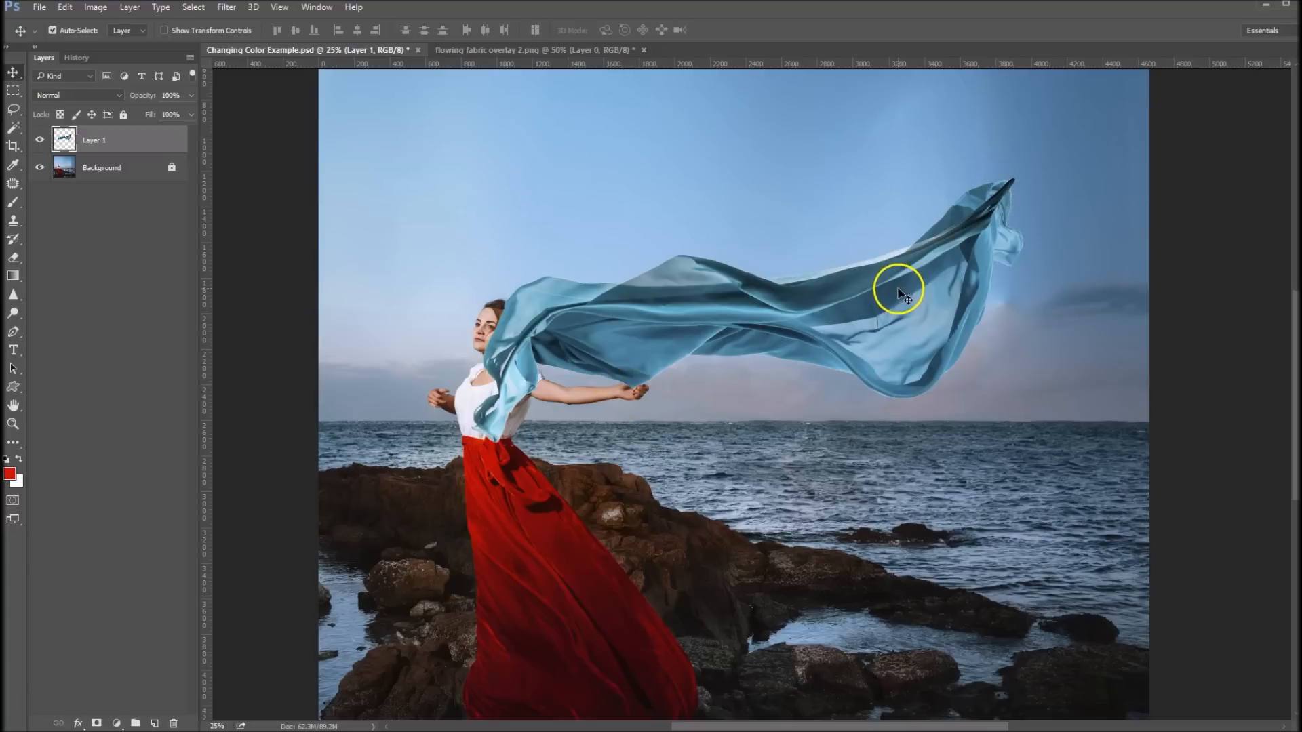
Flip the fabric layer horizontally and shift it right over the sky
left_click(64, 8)
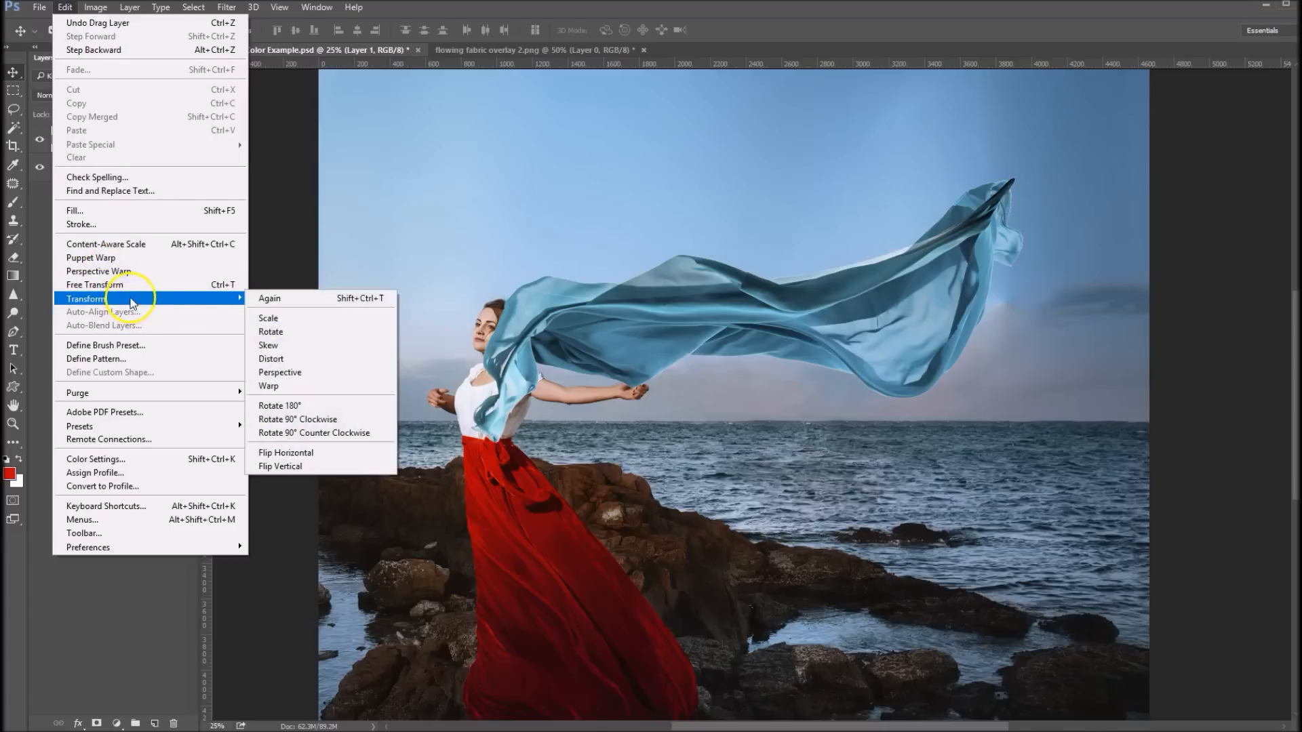
left_click(286, 453)
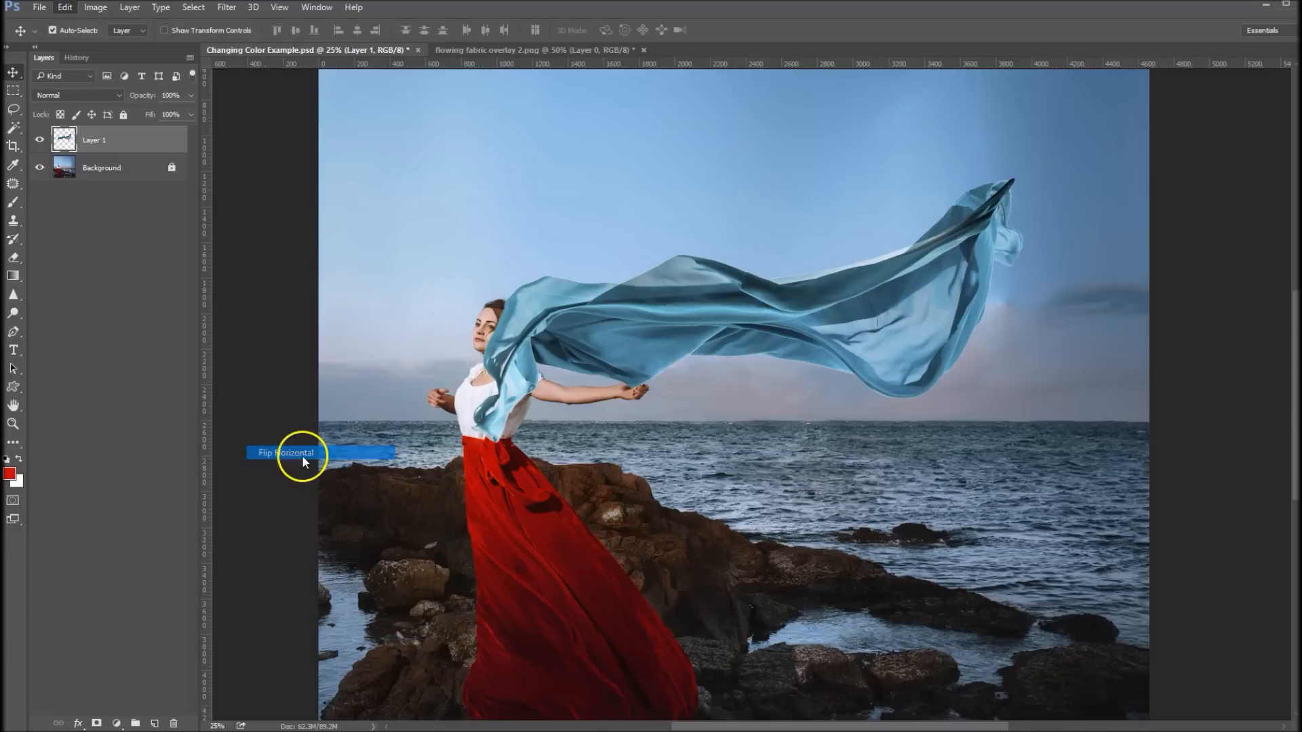
left_click(286, 453)
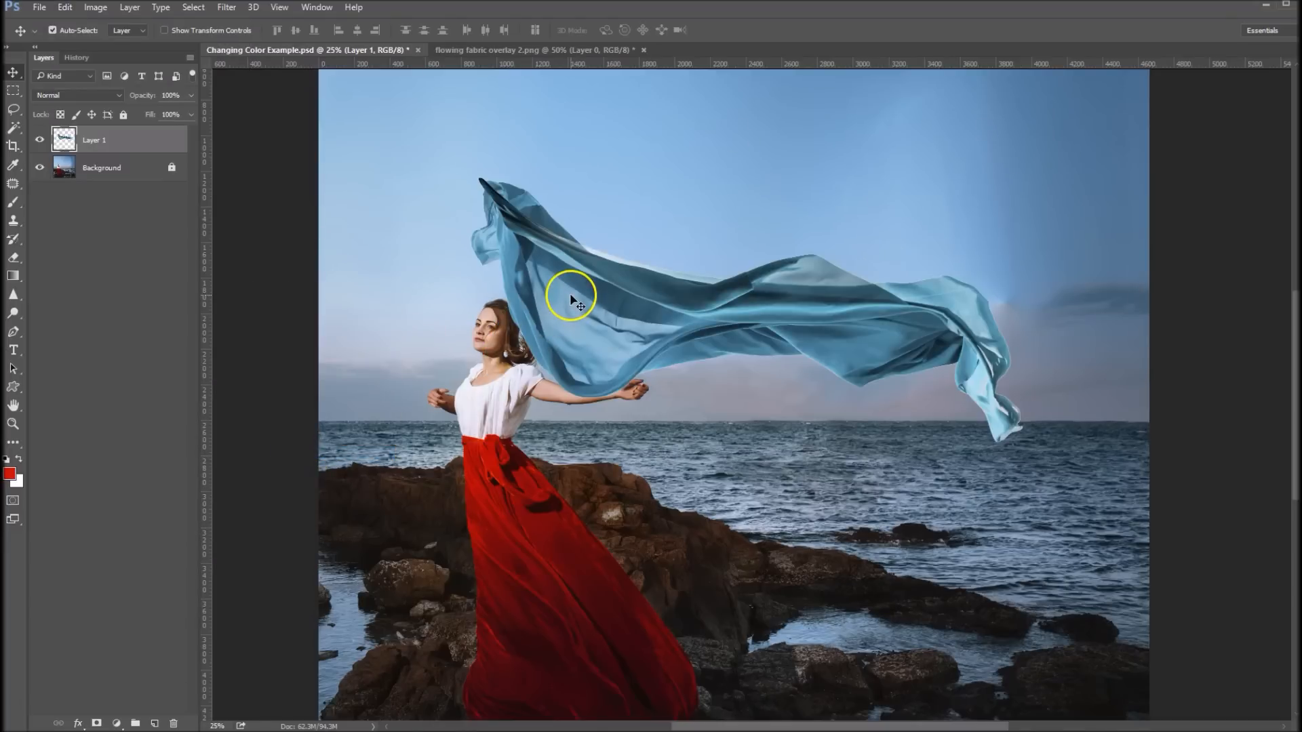
left_click_drag(572, 298, 626, 391)
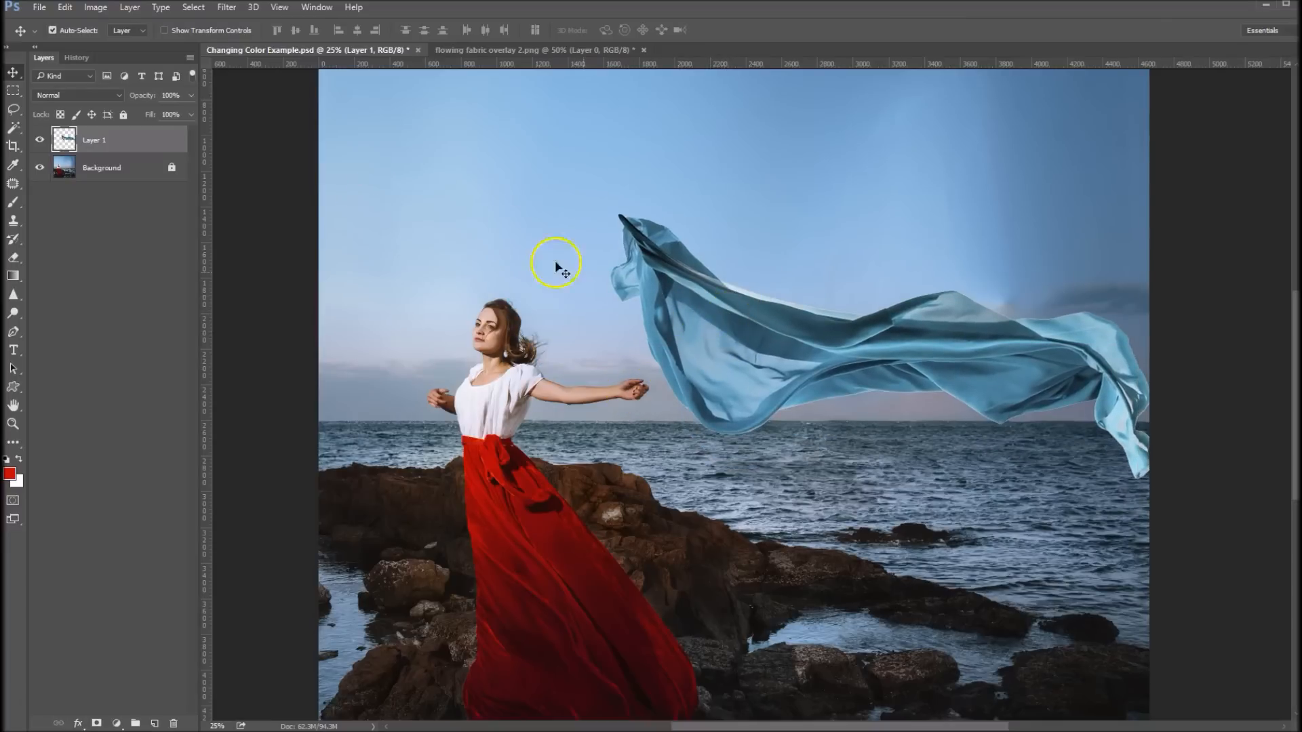
mouse_move(65, 14)
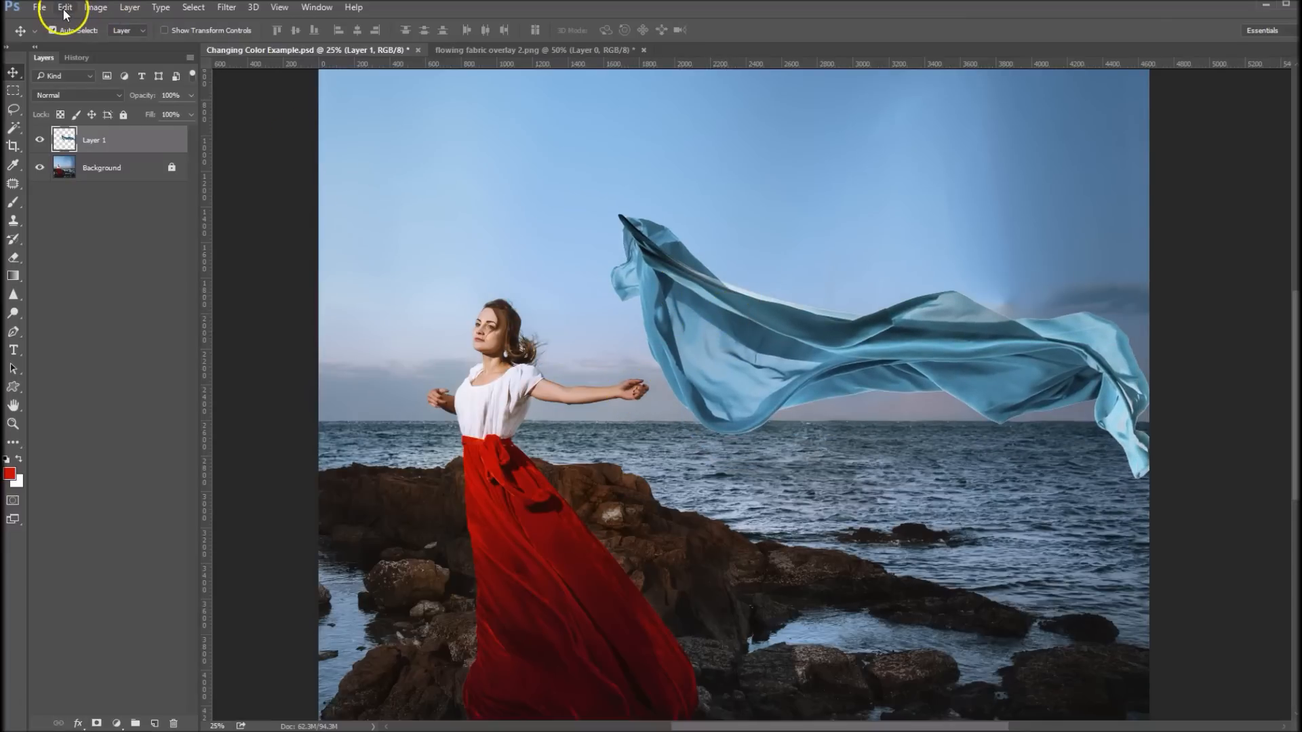
Transform the fabric and drag it down so its end meets her outstretched hand
left_click(64, 7)
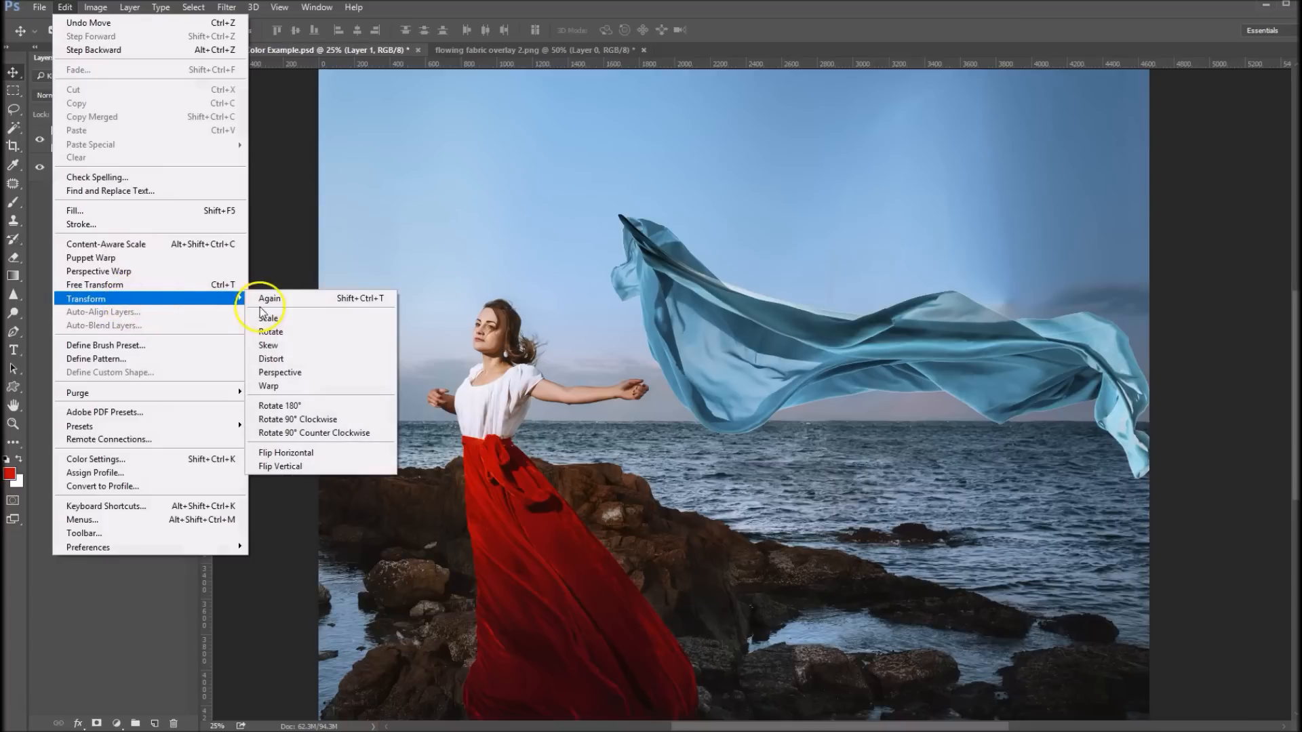
left_click(268, 298)
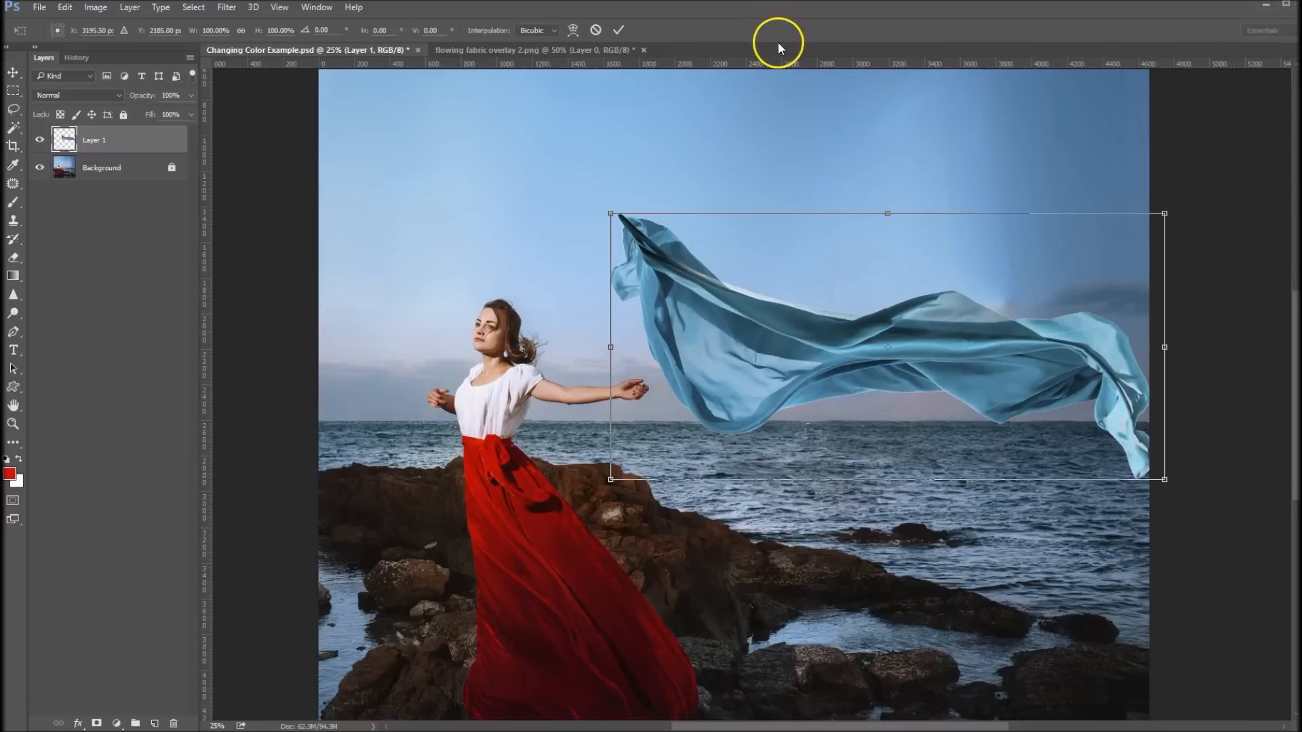
mouse_move(887, 350)
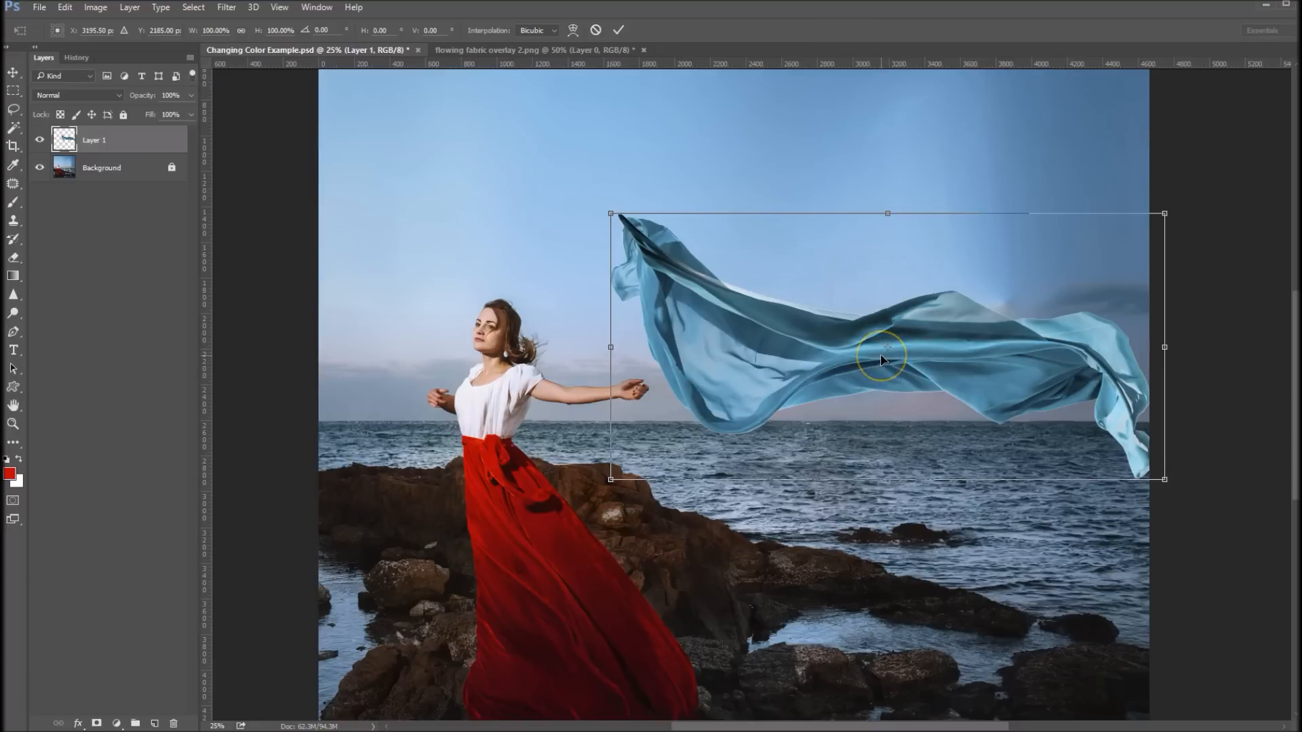
mouse_move(638, 232)
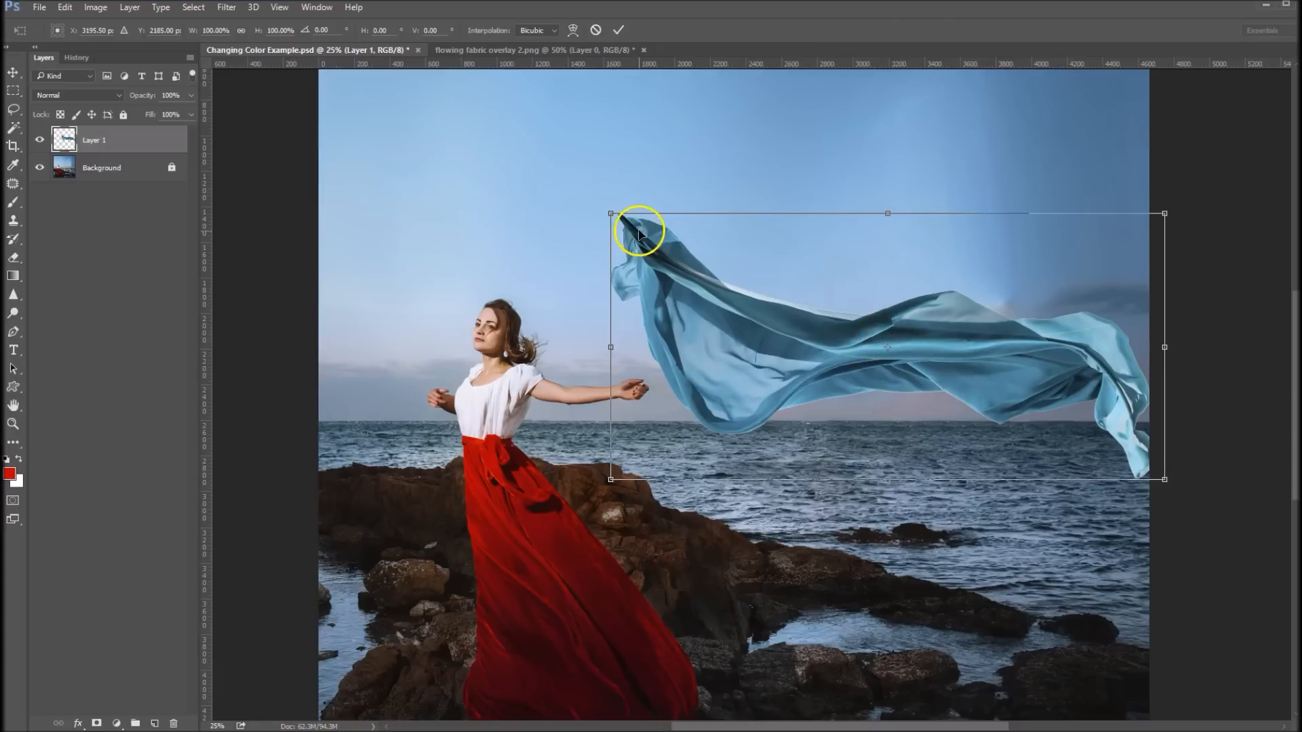
left_click_drag(638, 231, 657, 333)
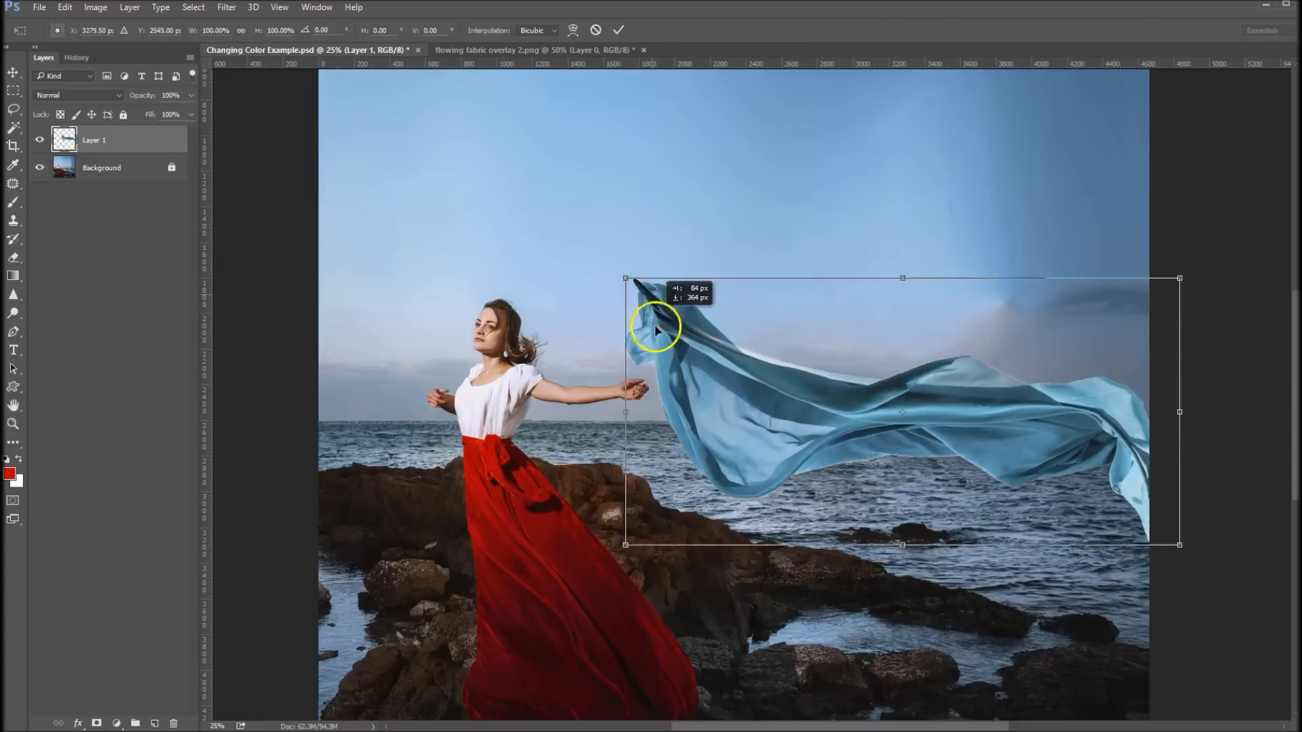
left_click_drag(657, 328, 652, 406)
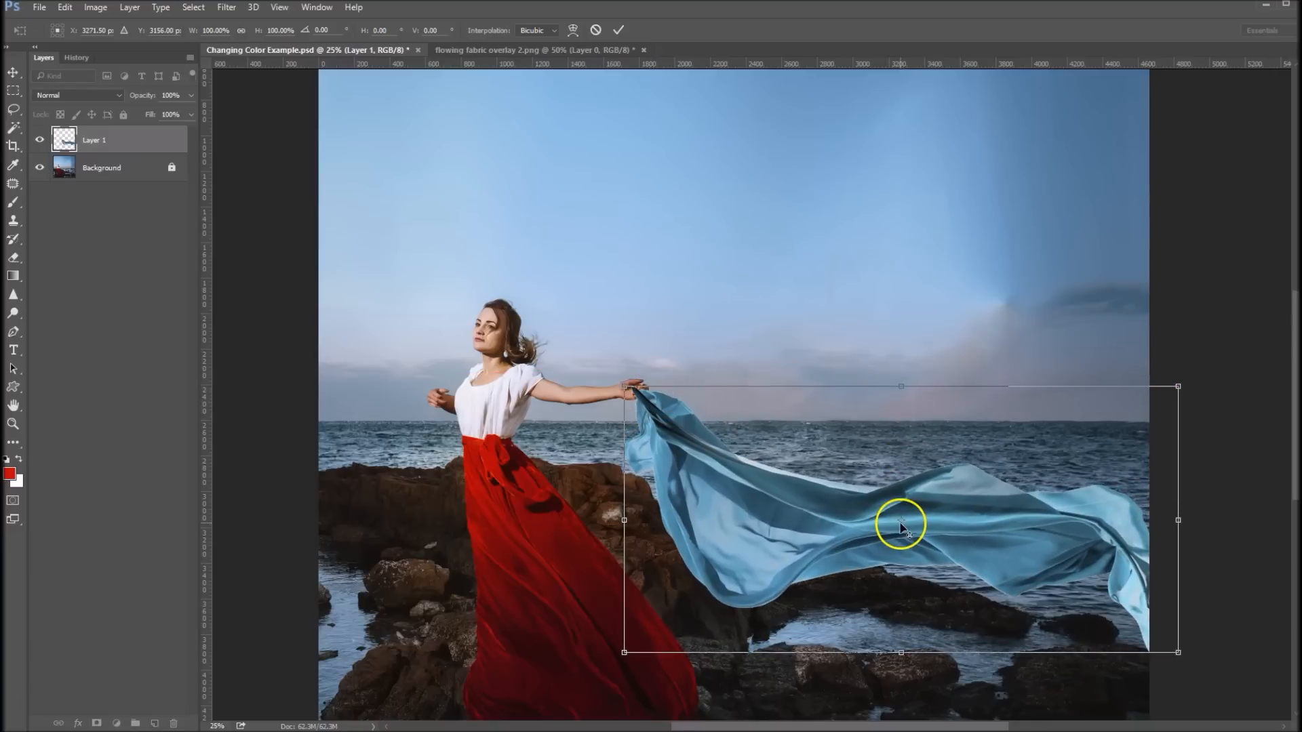
mouse_move(633, 393)
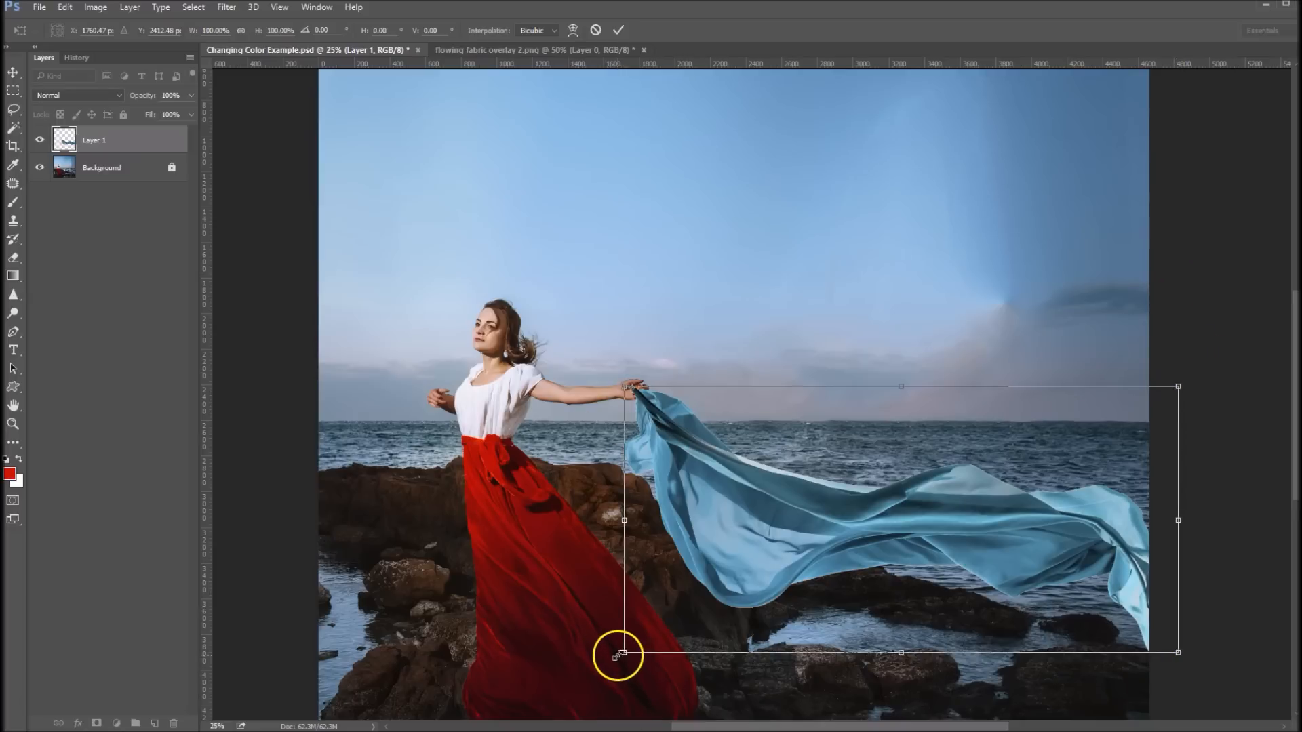
Rotate the fabric about 41° so it streams up toward the top right from her hand
right_click(739, 498)
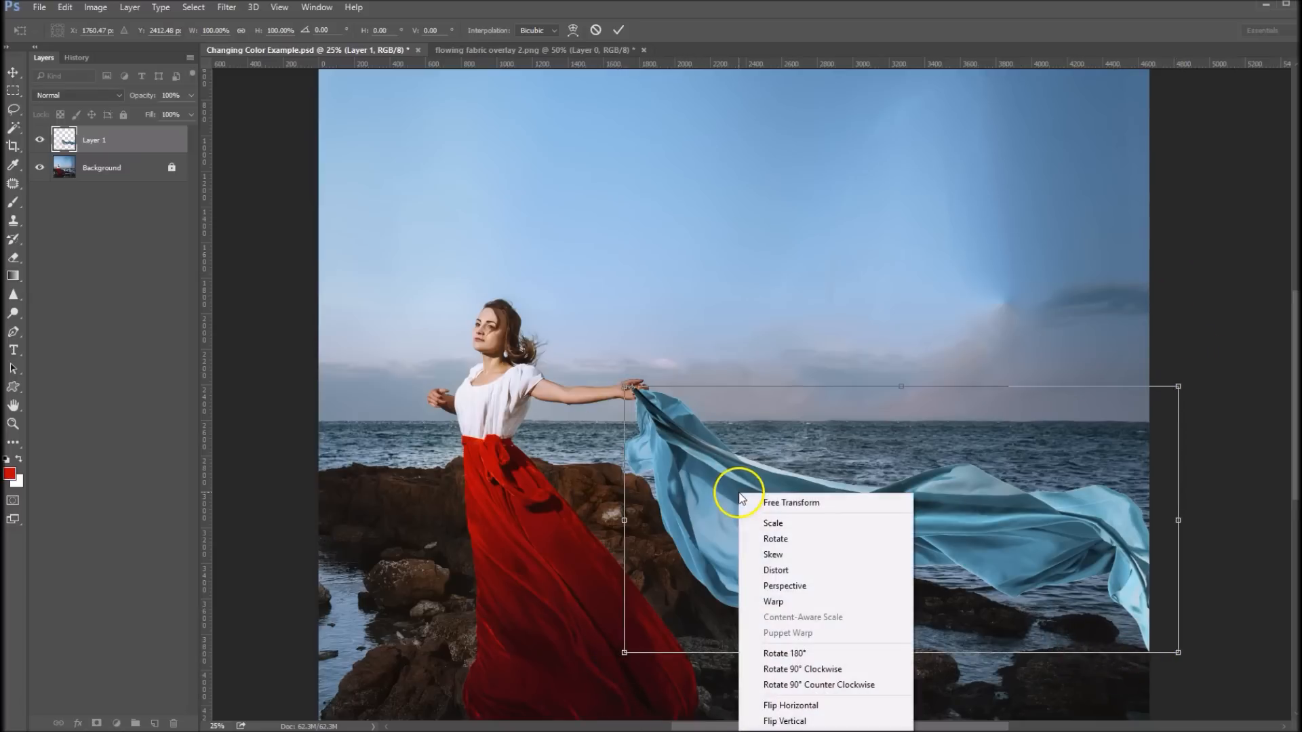
mouse_move(778, 554)
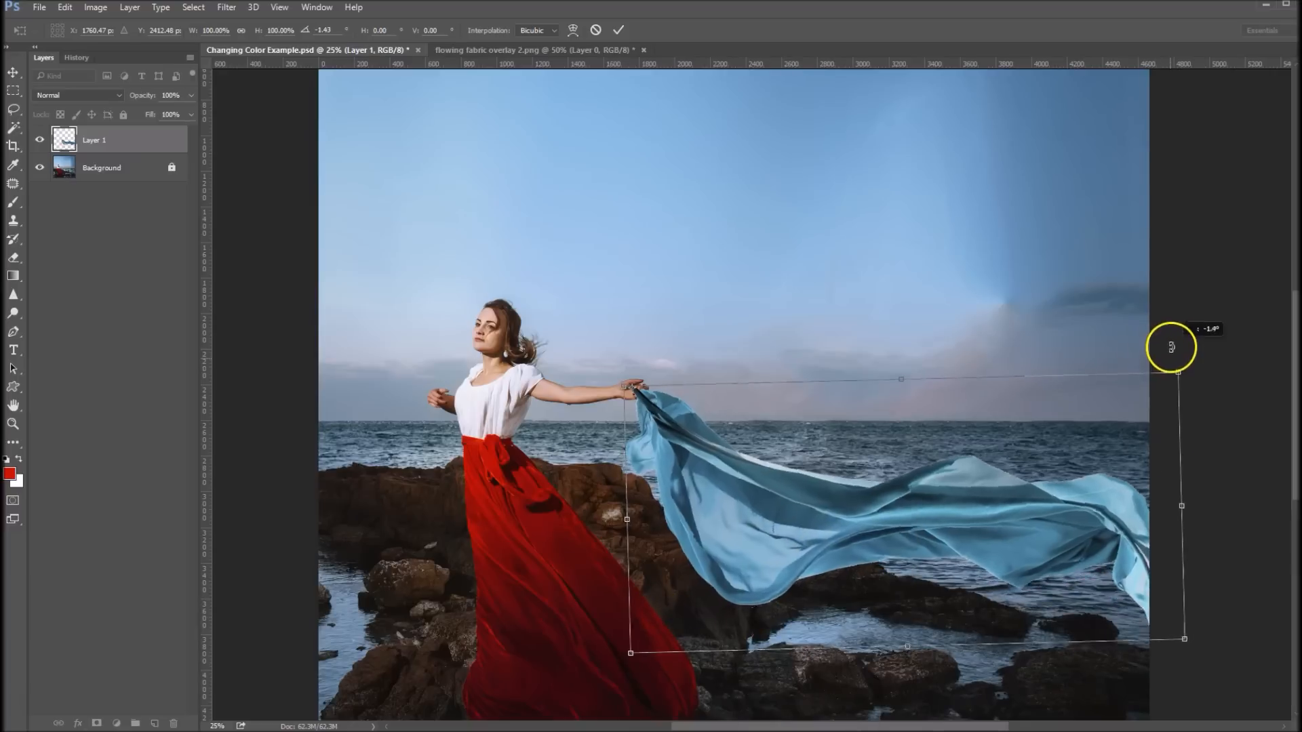
left_click_drag(1170, 347, 1099, 125)
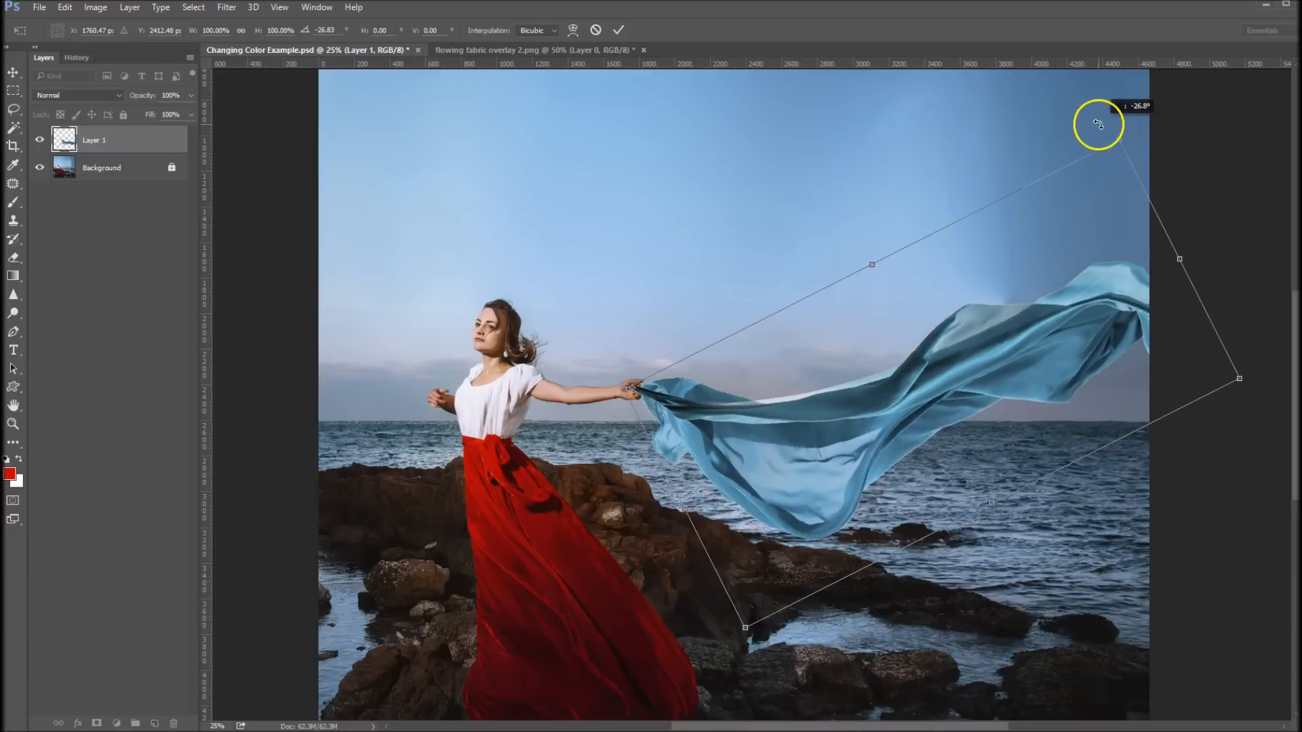
left_click_drag(1097, 125, 1253, 402)
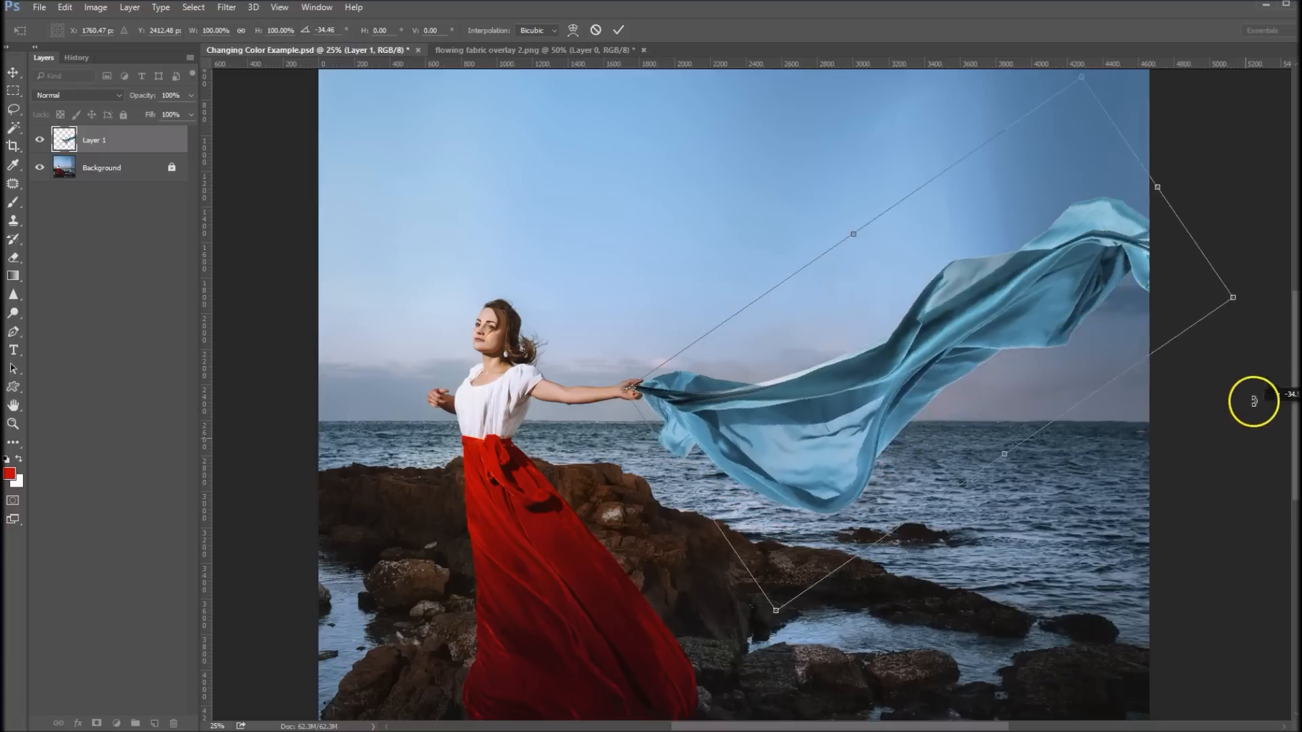
left_click_drag(1252, 402, 1253, 347)
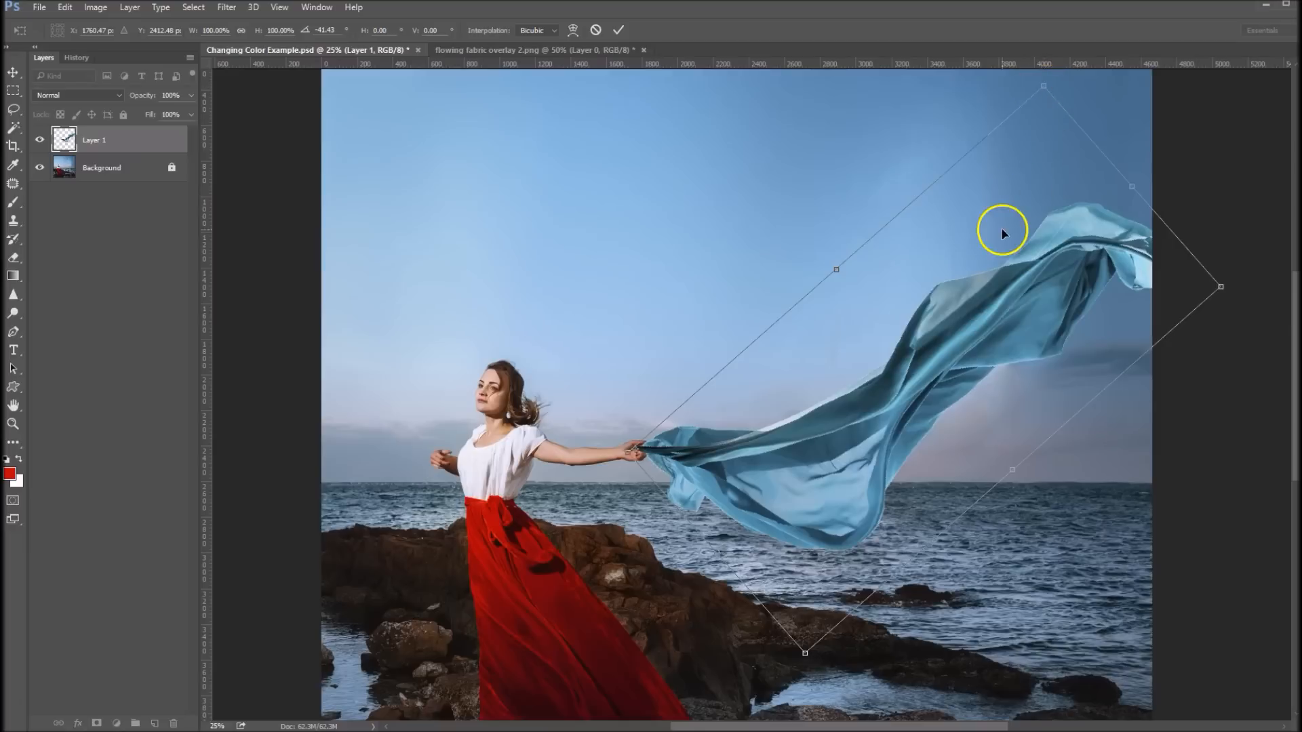
Apply a perspective transform narrowing the fabric's far end and re-seat its end in her hand
right_click(1005, 232)
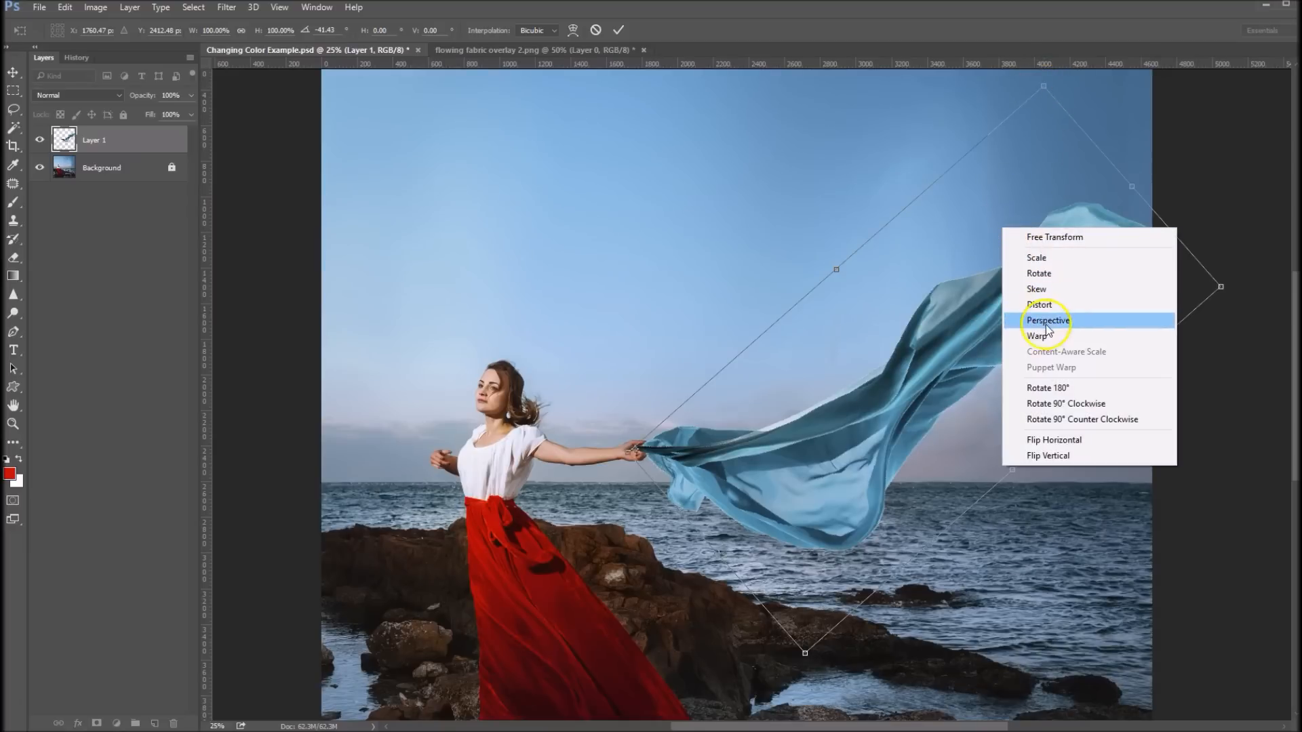
left_click(1048, 320)
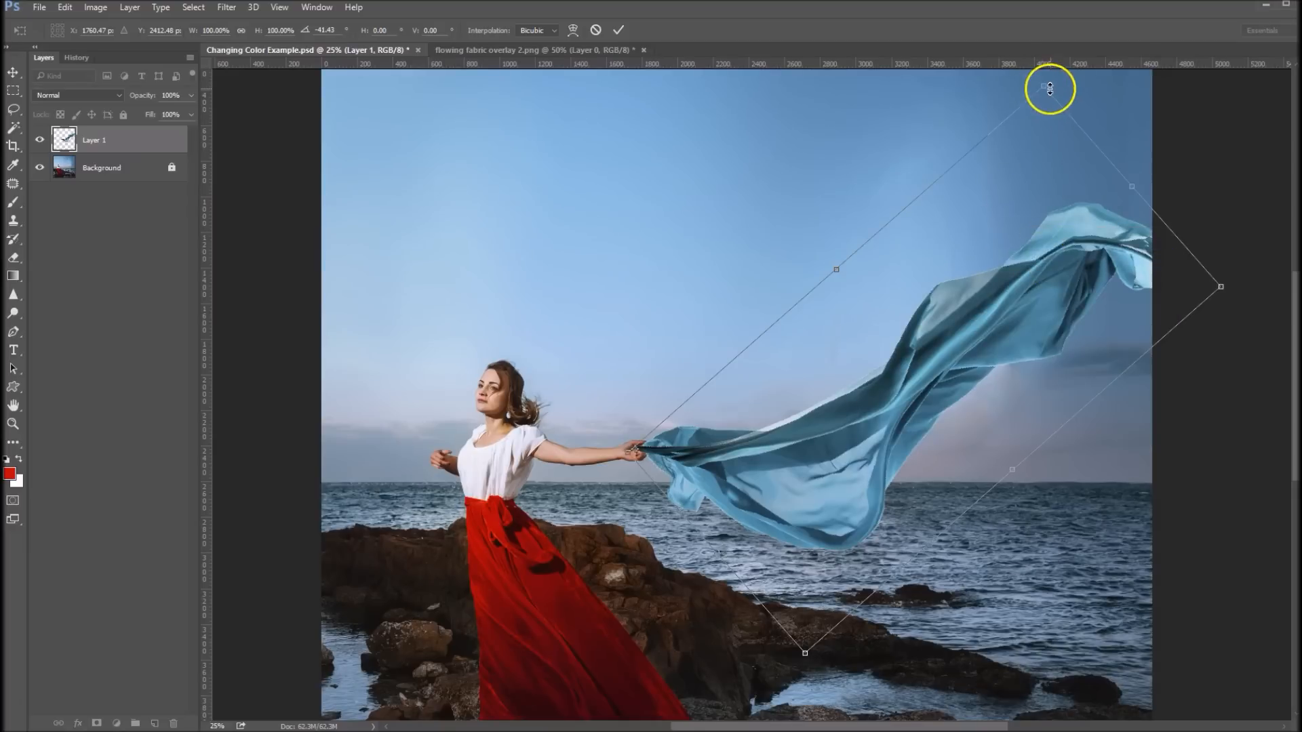
left_click_drag(1048, 89, 1032, 102)
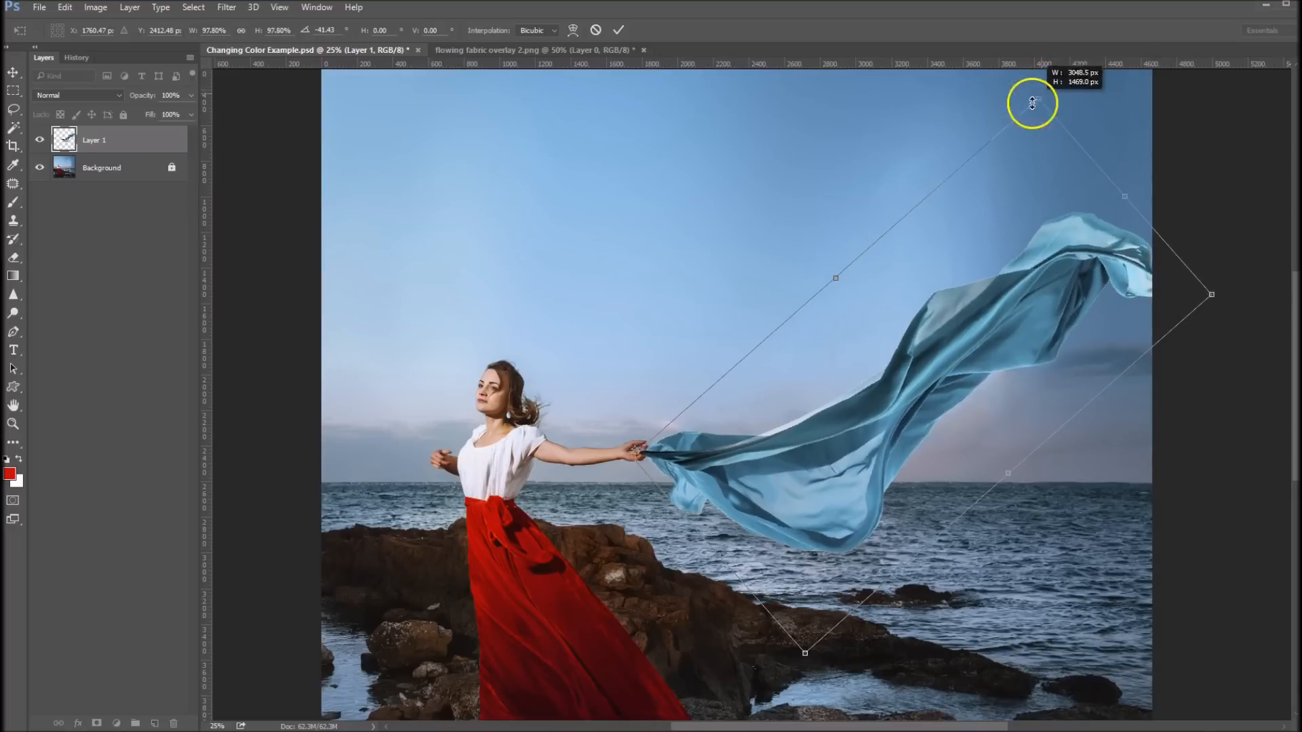
left_click_drag(1032, 103, 1017, 126)
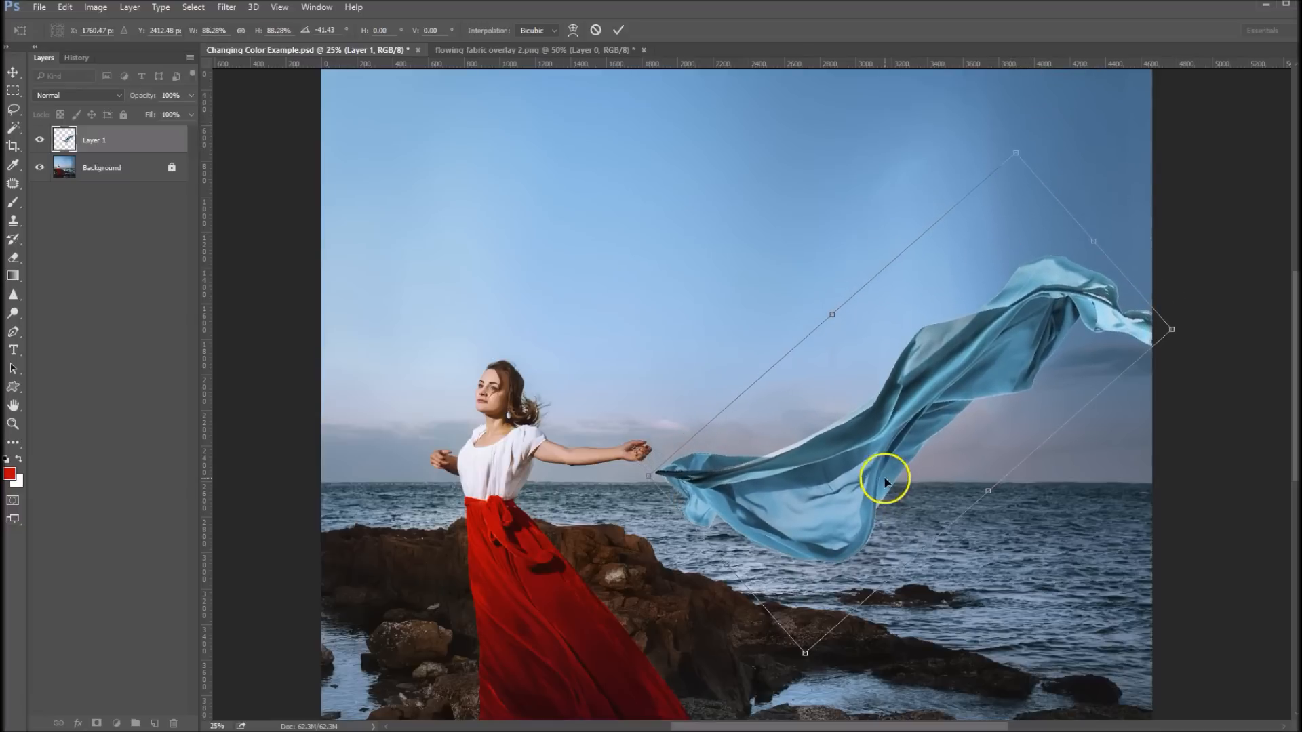
left_click_drag(884, 480, 856, 447)
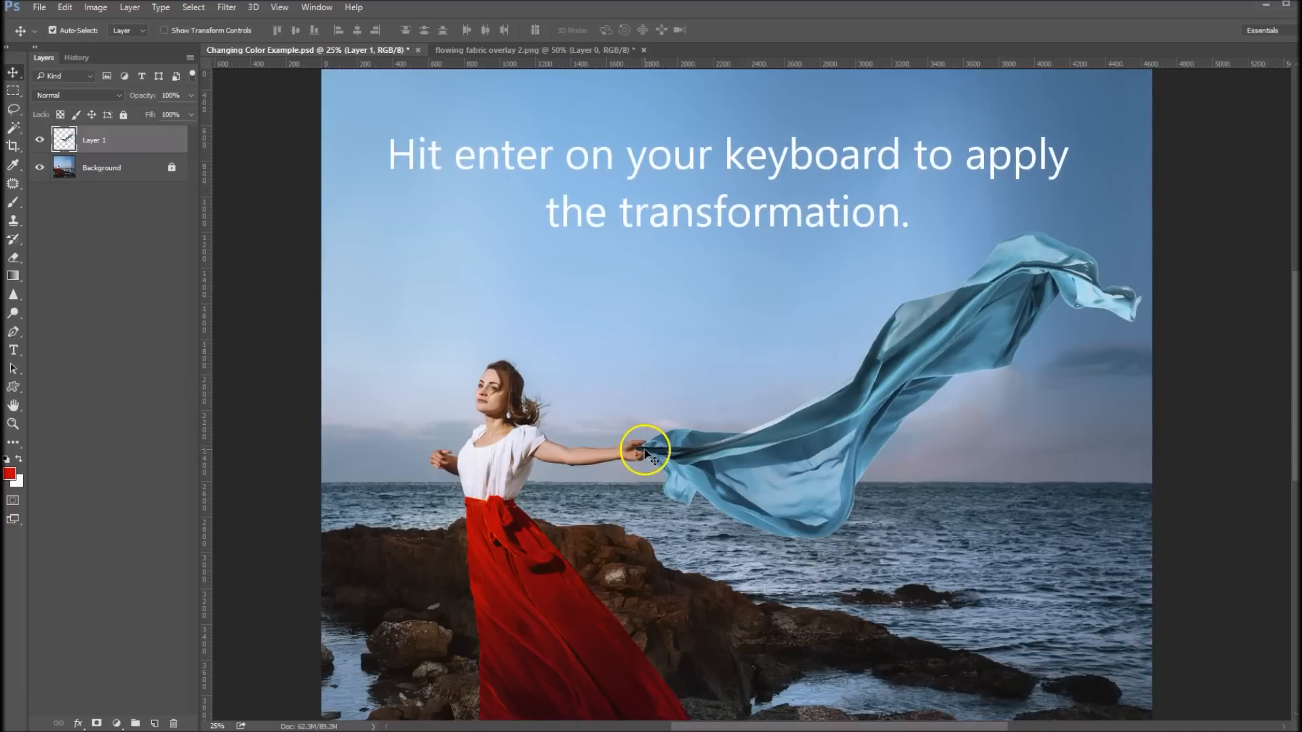
Commit the fabric overlay's Free Transform
key("enter")
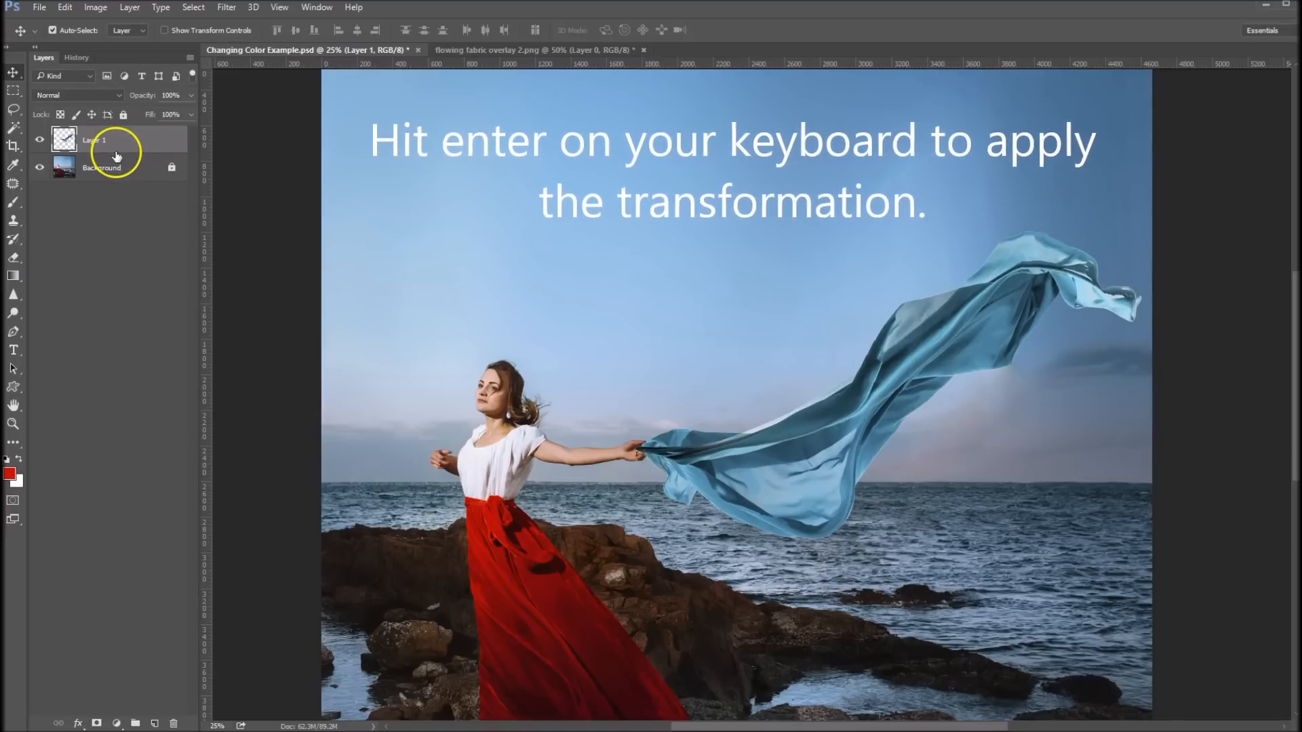
key("enter")
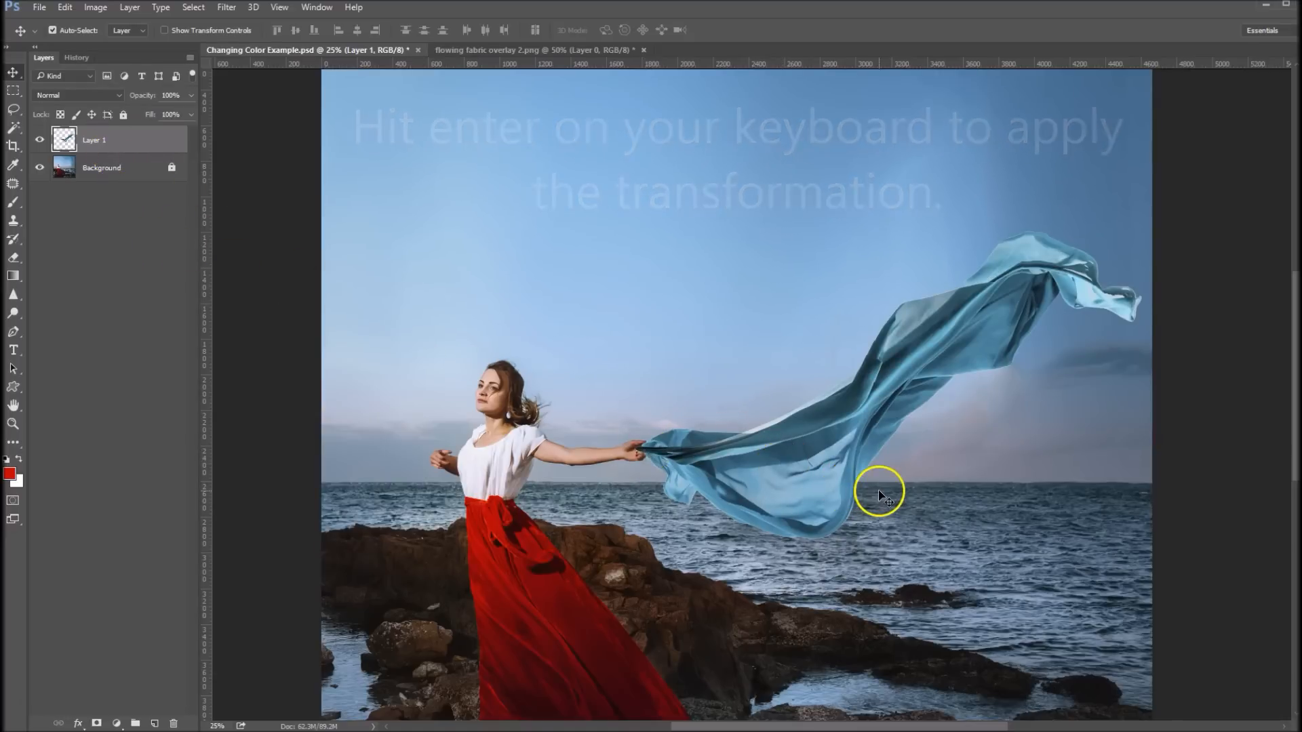
key("Enter")
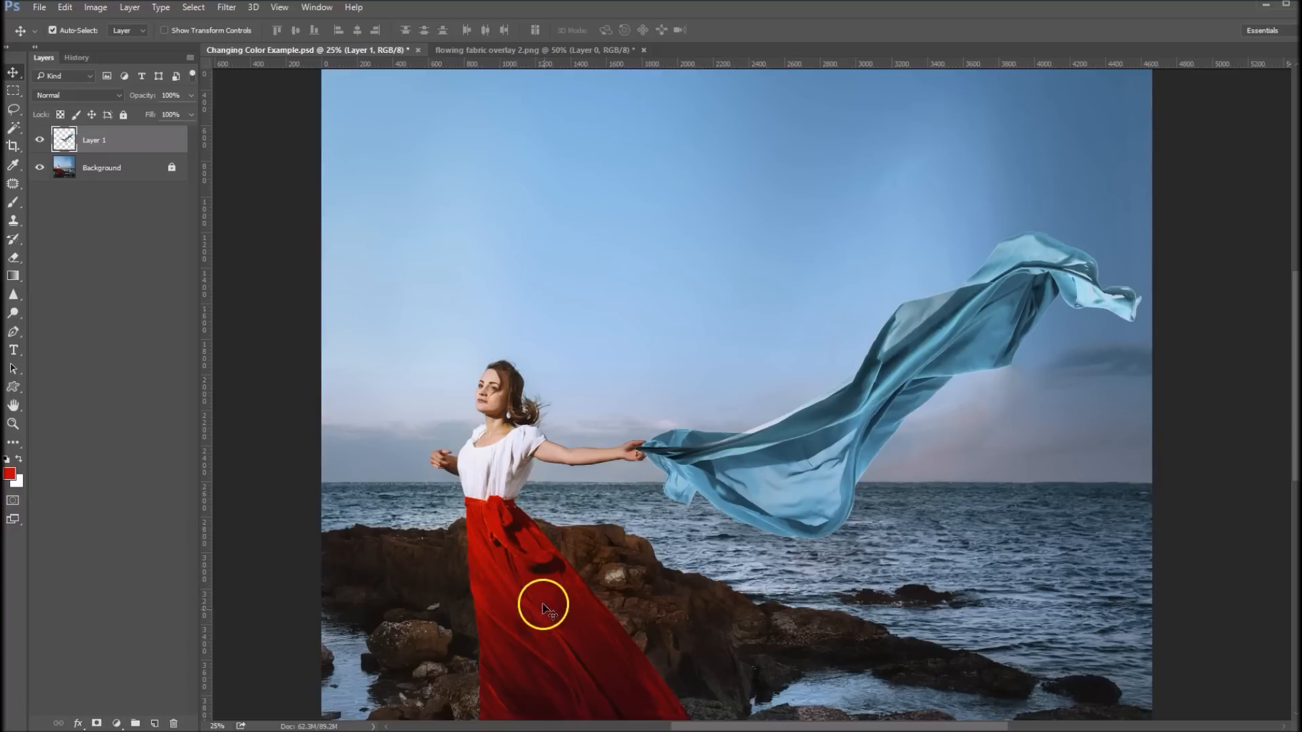
mouse_move(12, 473)
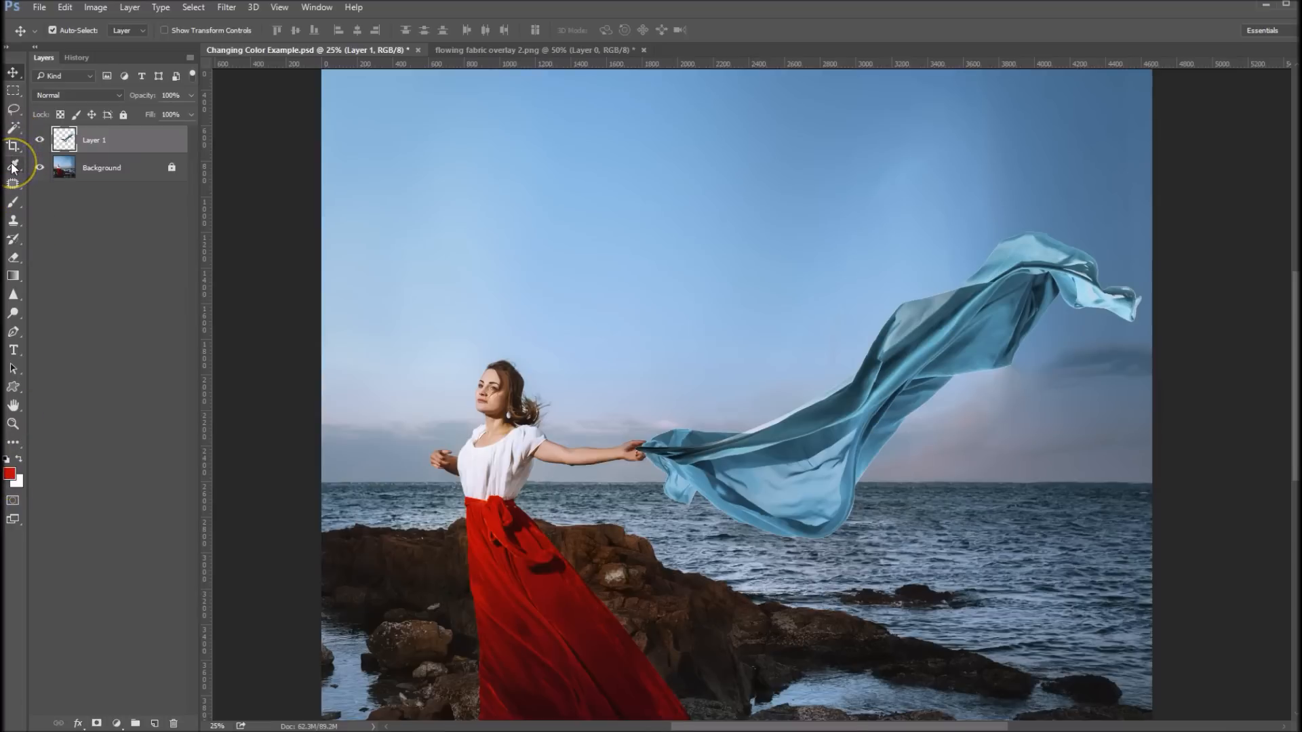
Select the Eyedropper to sample the dress's red as the foreground colour
left_click(13, 164)
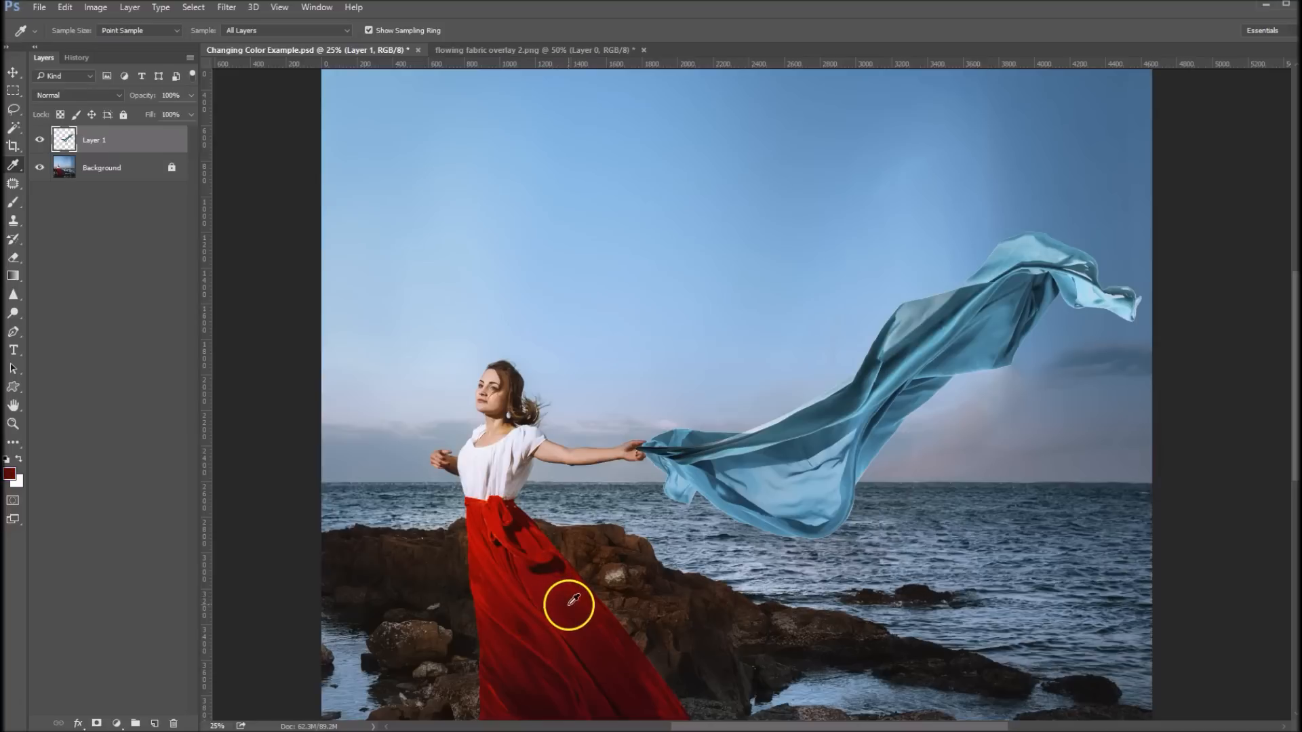
mouse_move(650, 675)
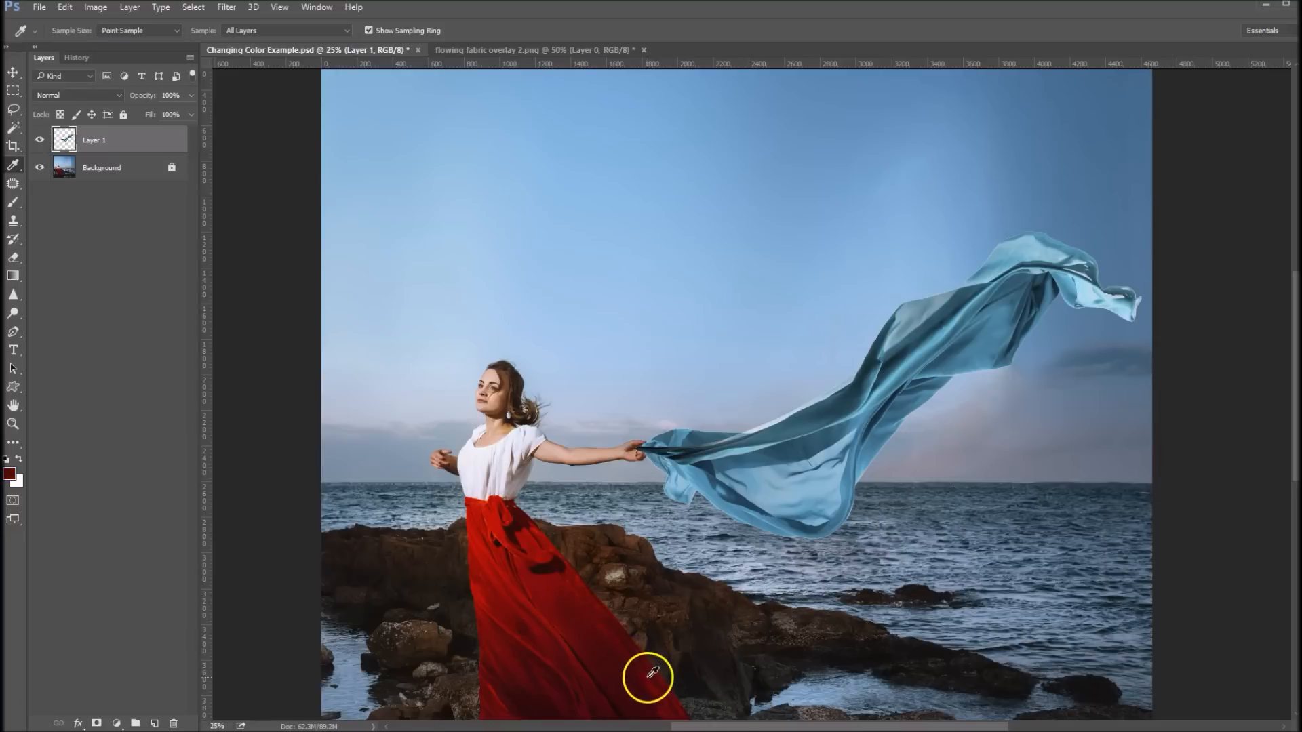
mouse_move(450, 548)
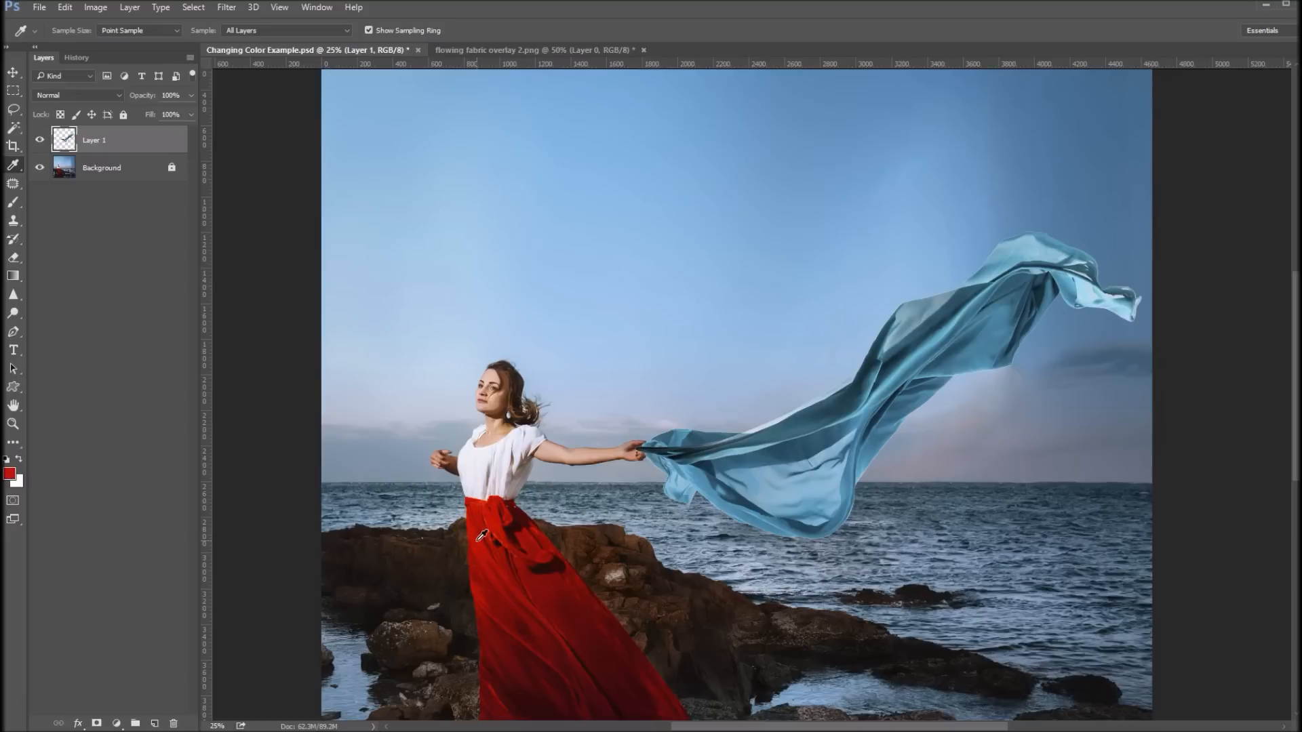
mouse_move(582, 531)
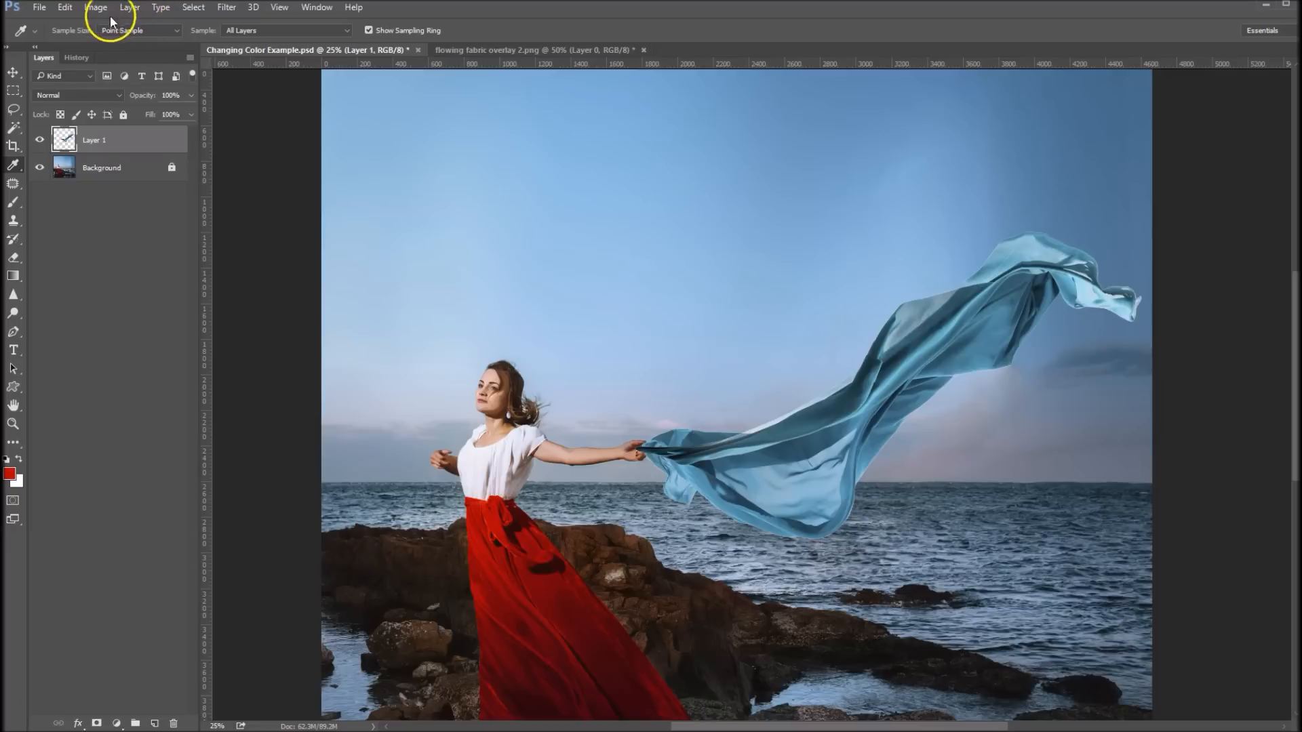
Colorize the fabric with Hue/Saturation at Hue 1, Saturation 91 to match the dress red
left_click(95, 6)
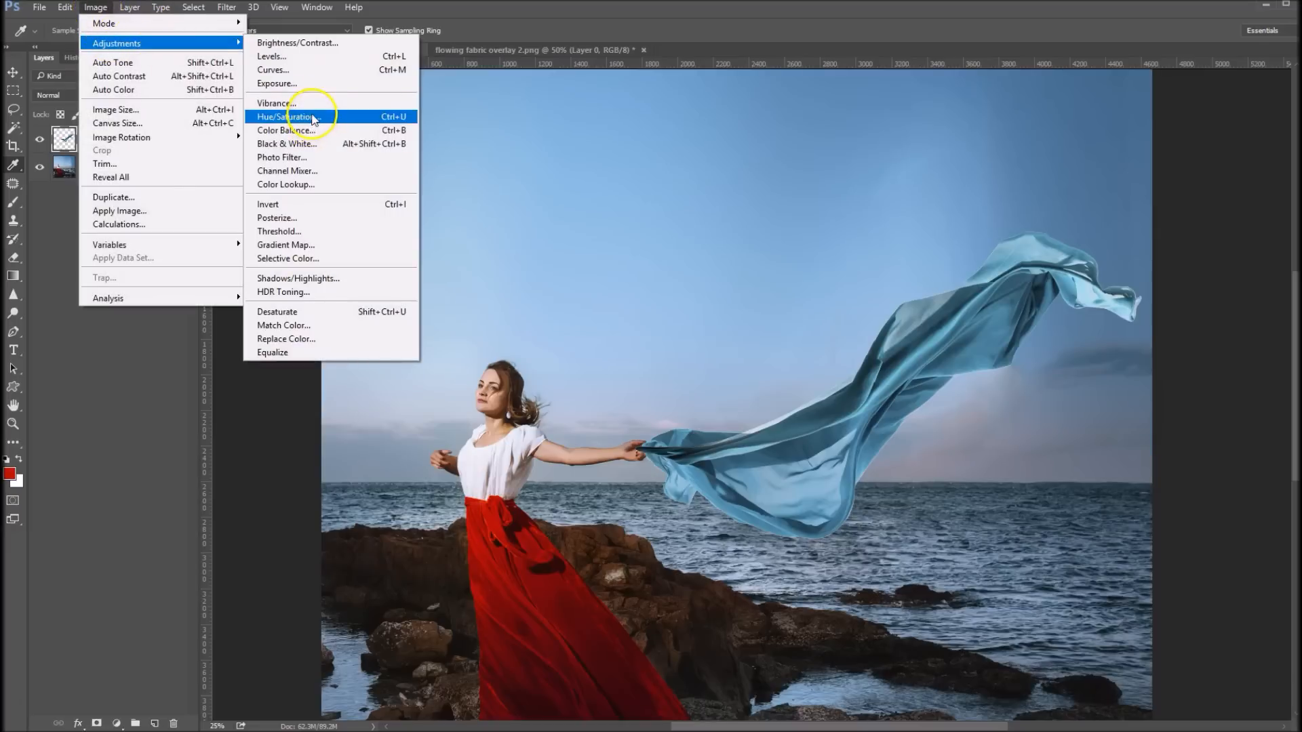
left_click(290, 117)
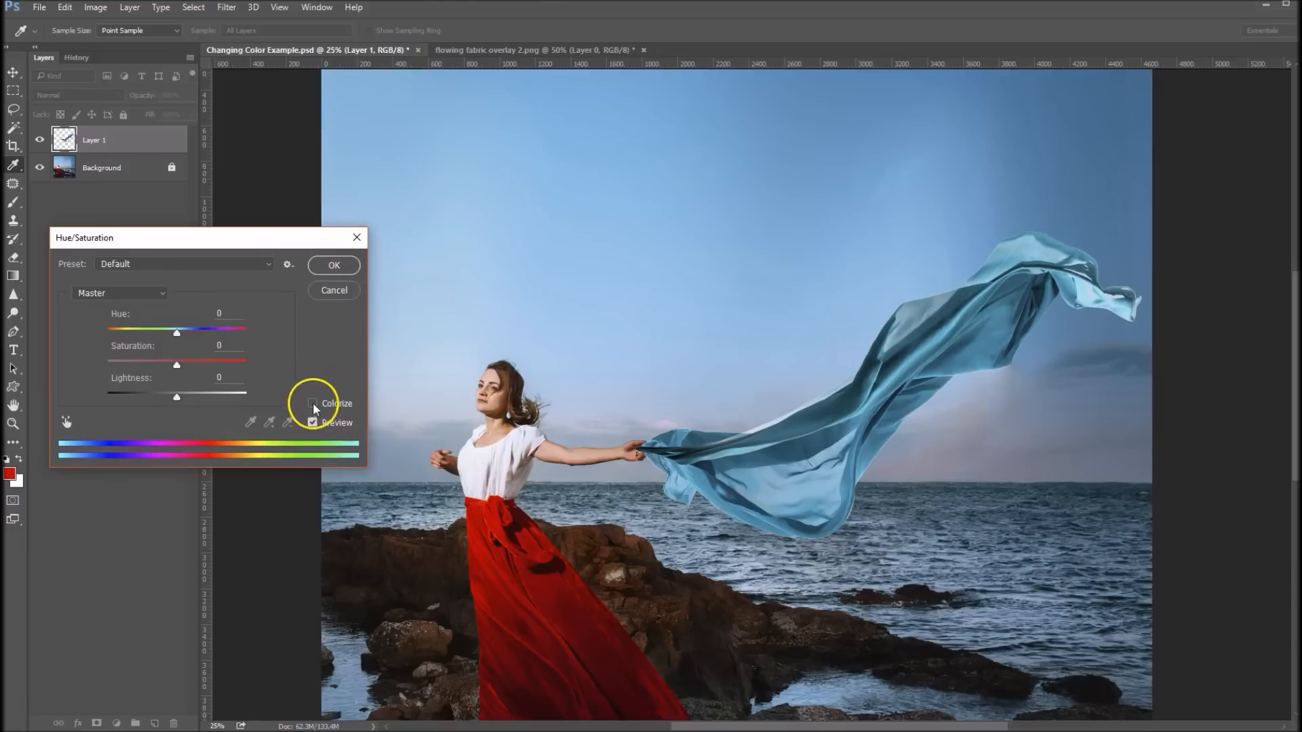
left_click(313, 404)
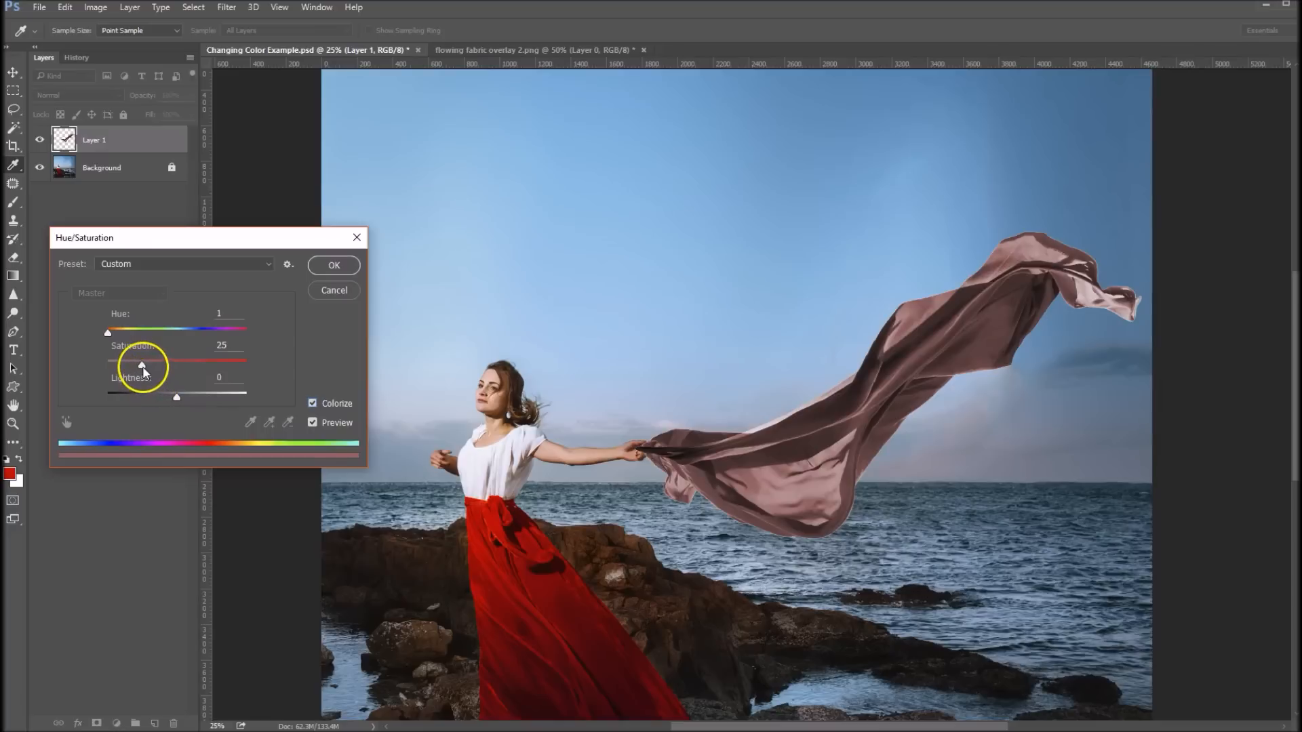
left_click_drag(141, 365, 193, 365)
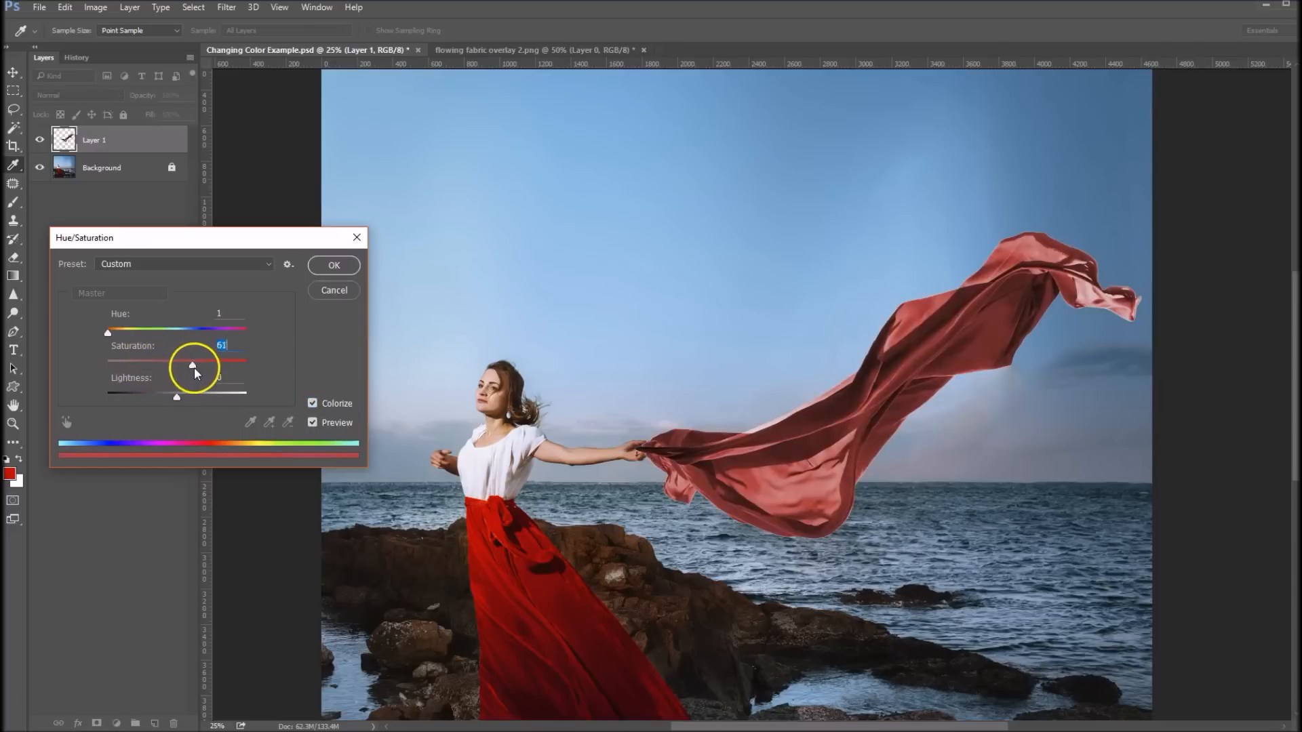
left_click_drag(192, 368, 242, 368)
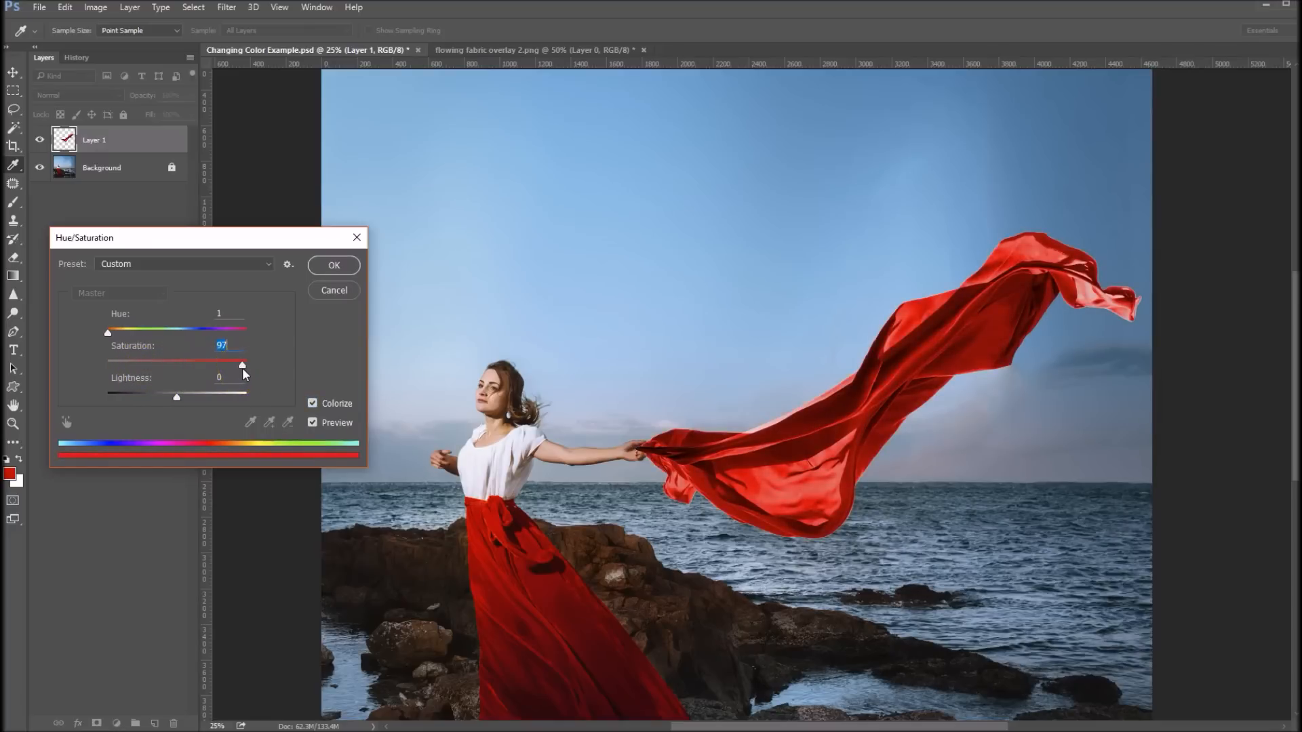
left_click_drag(243, 367, 233, 367)
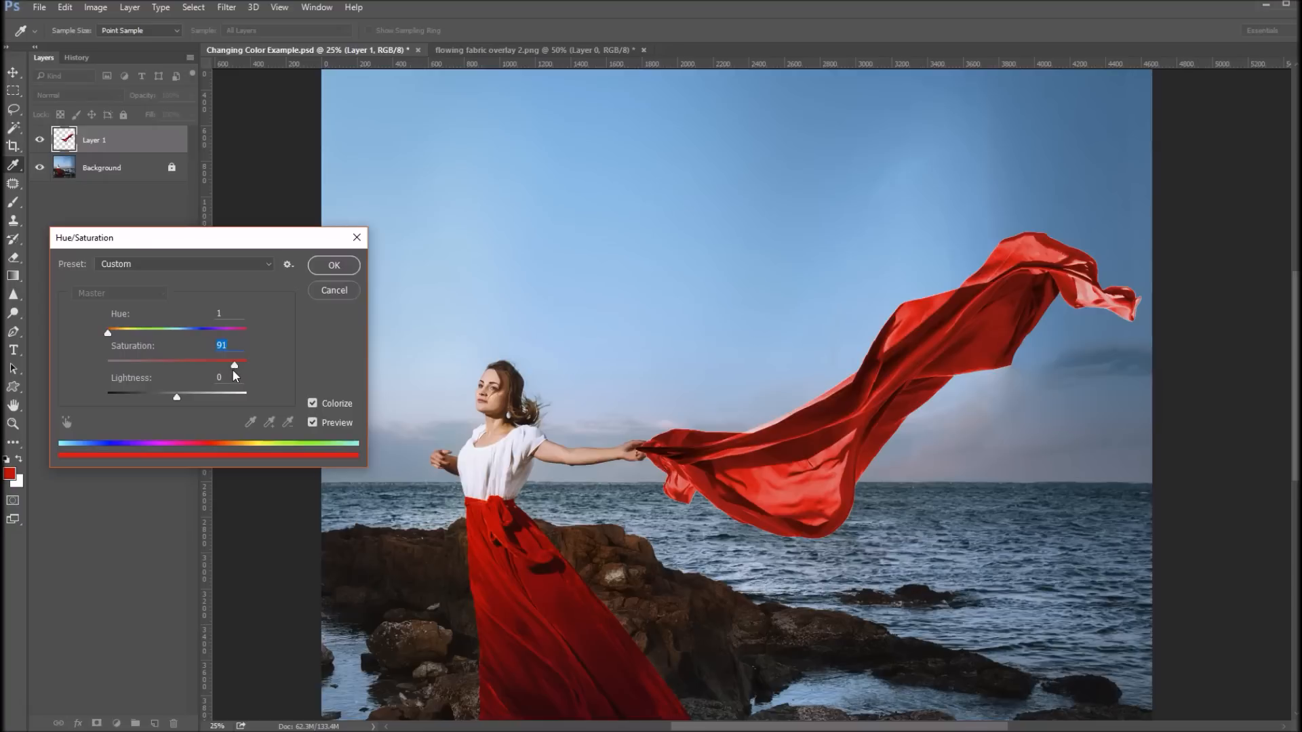
left_click(333, 264)
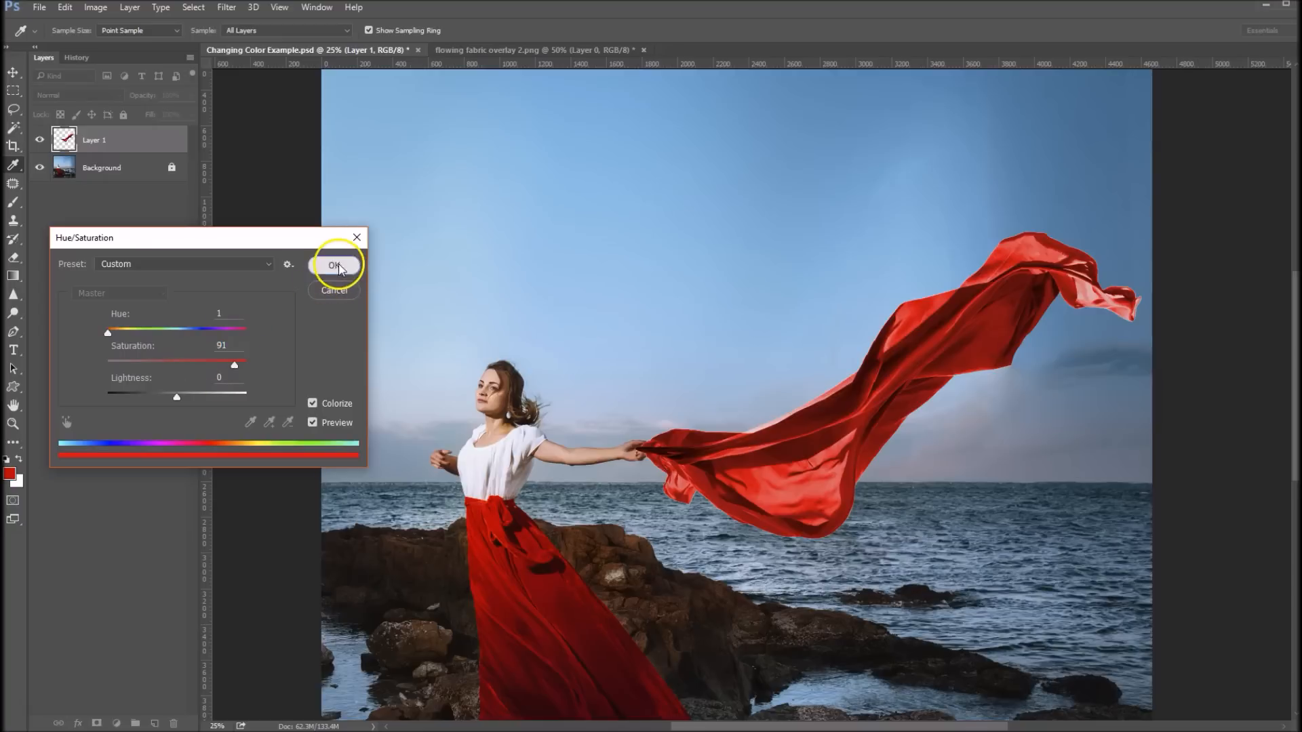
left_click(335, 265)
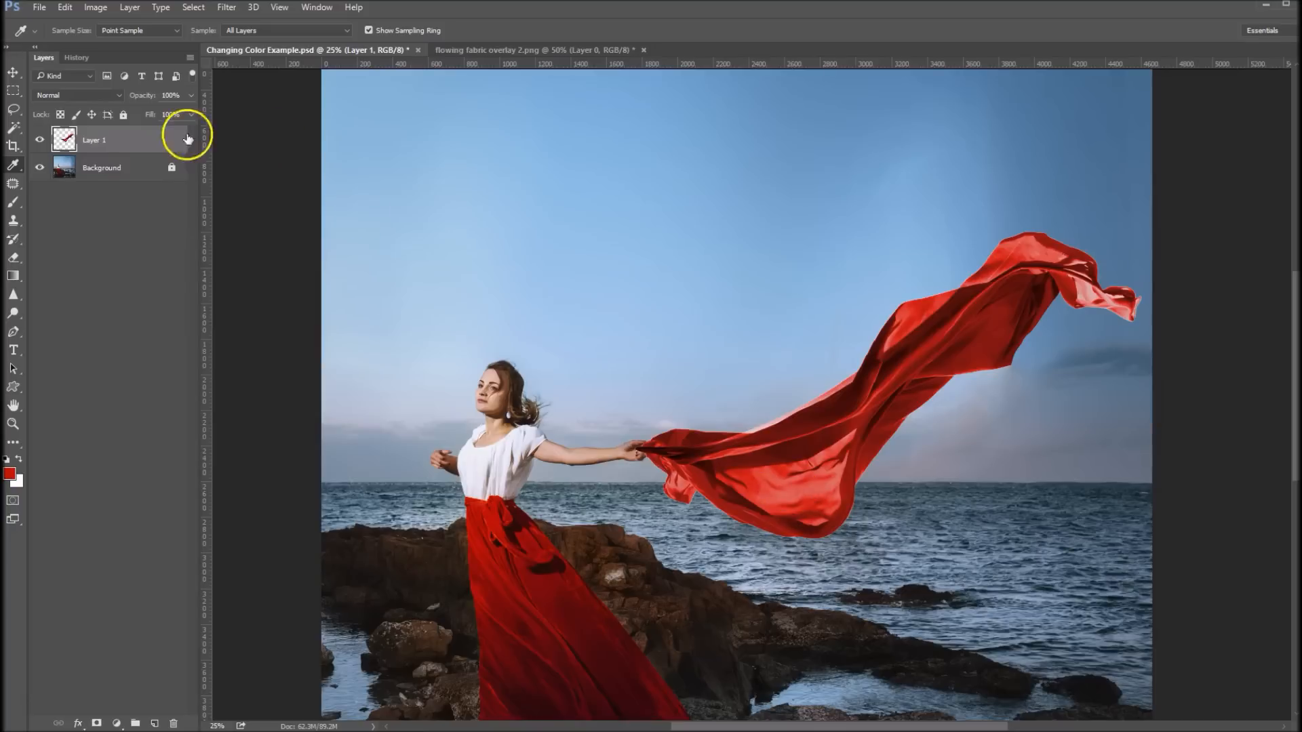
Boost the fabric's contrast with Levels: black input 9, white input about 236
left_click(95, 6)
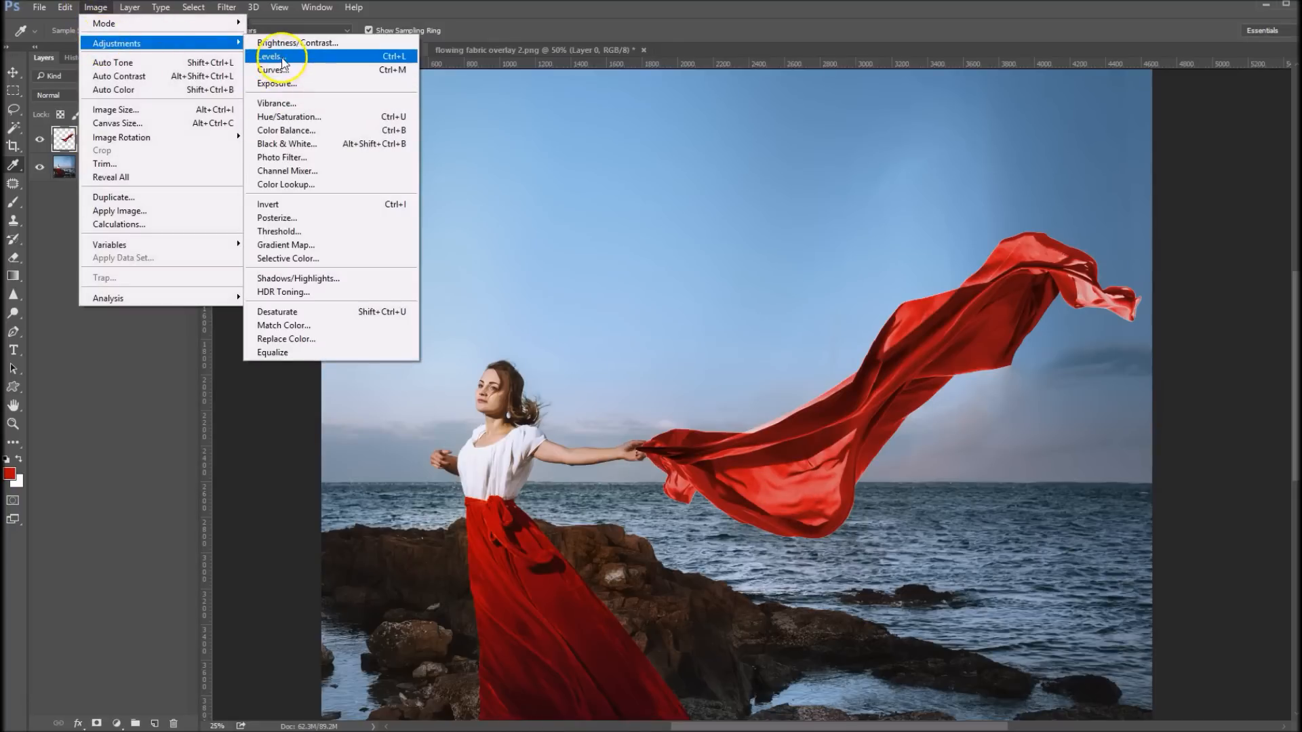
left_click(268, 56)
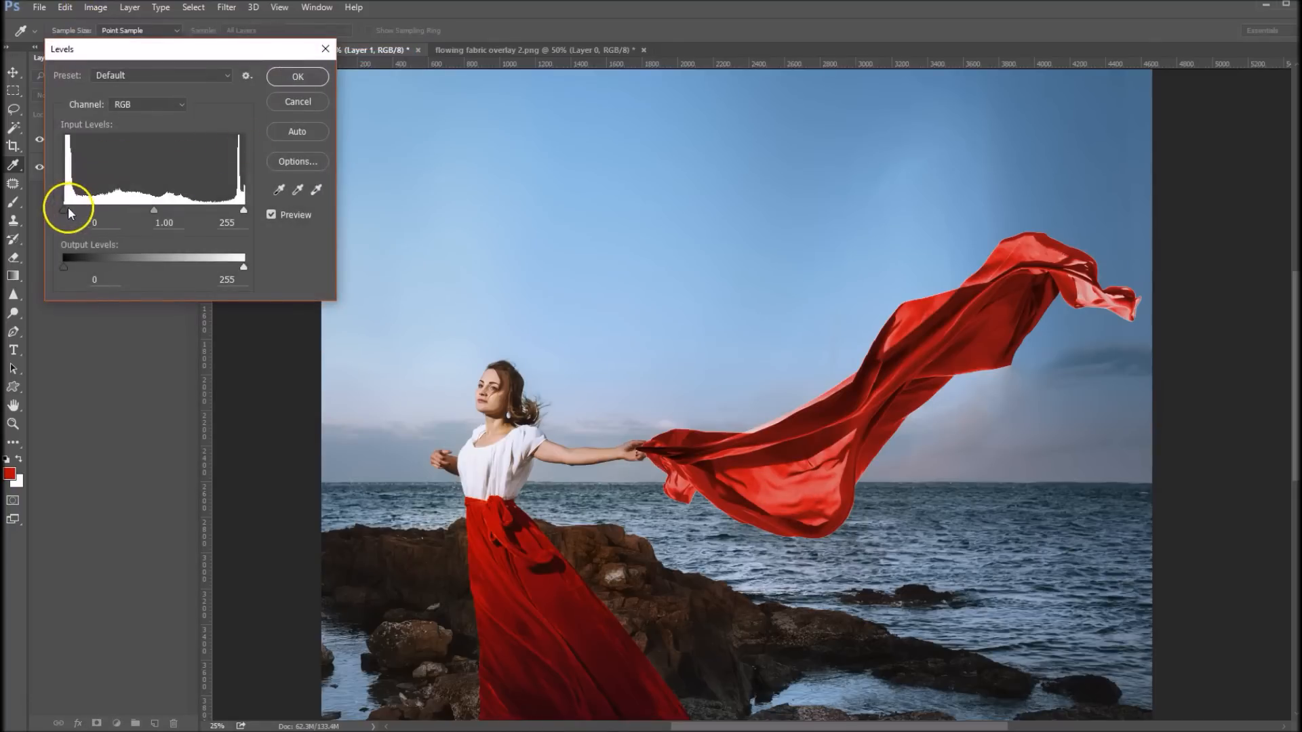
left_click_drag(63, 209, 71, 209)
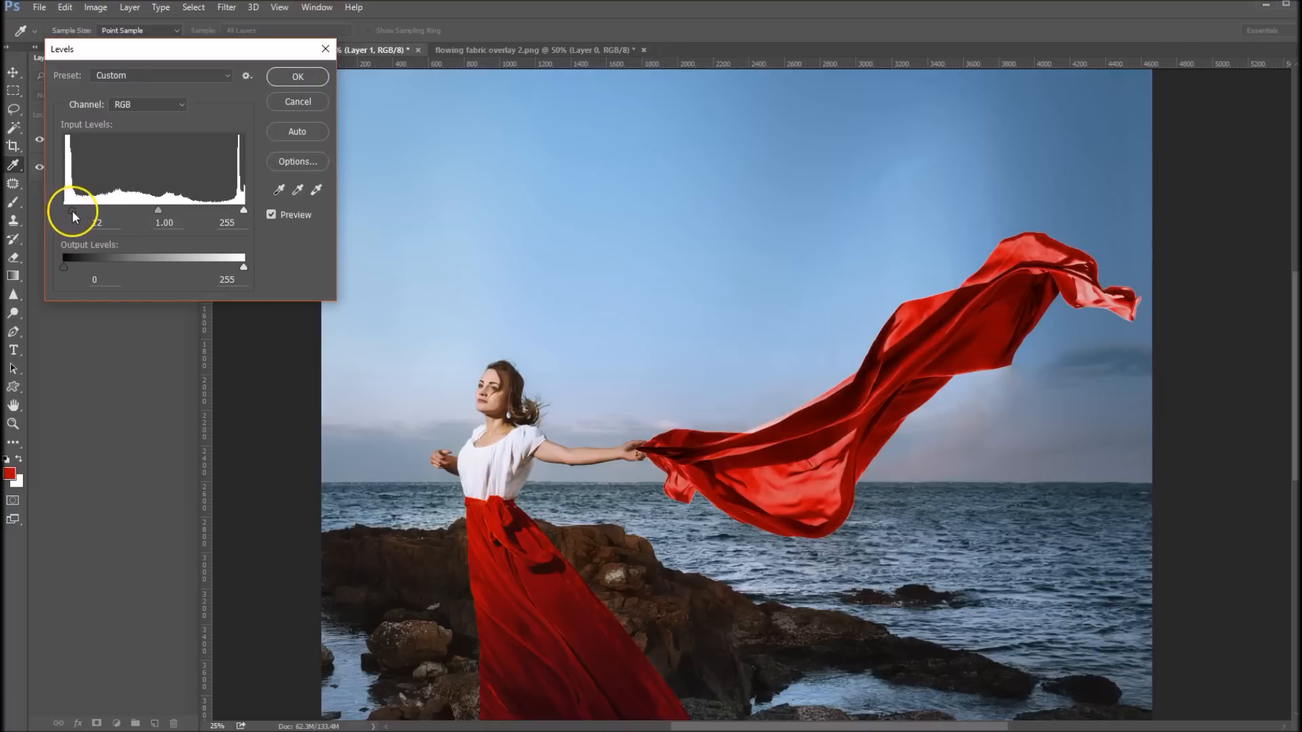
left_click_drag(67, 209, 94, 209)
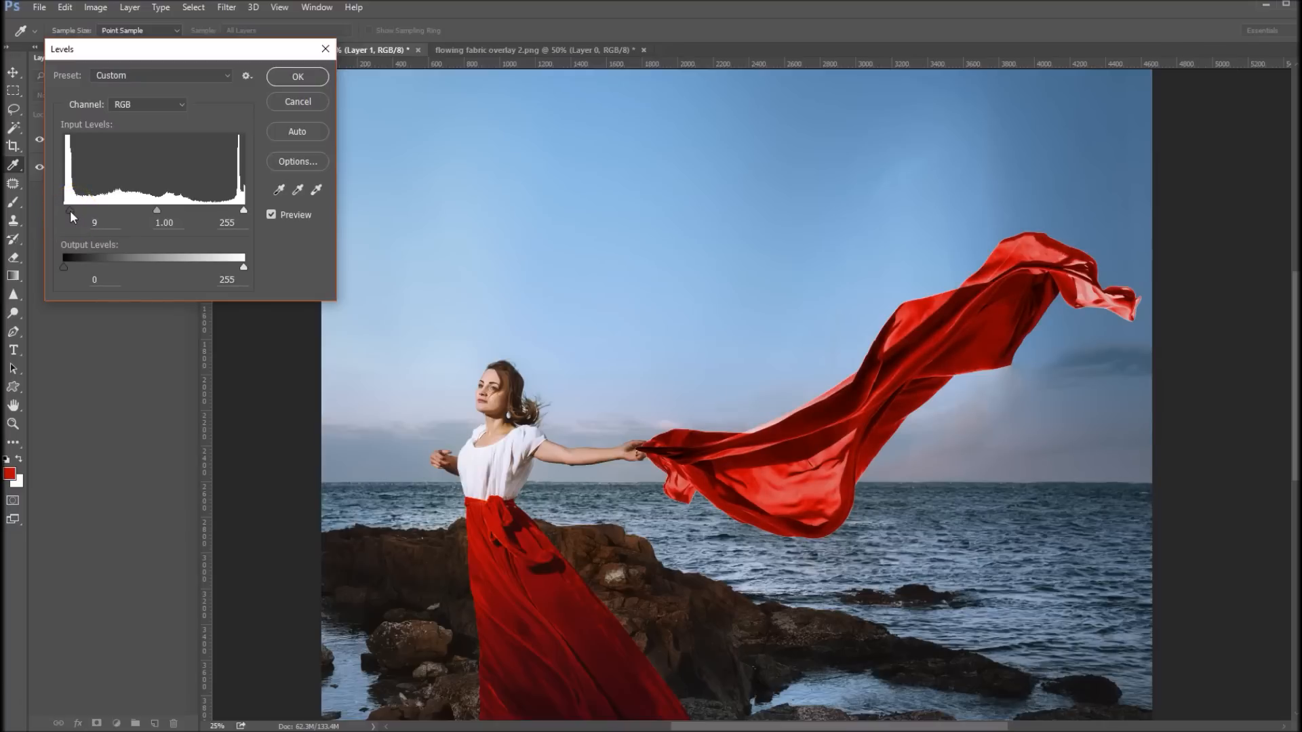
left_click(93, 221)
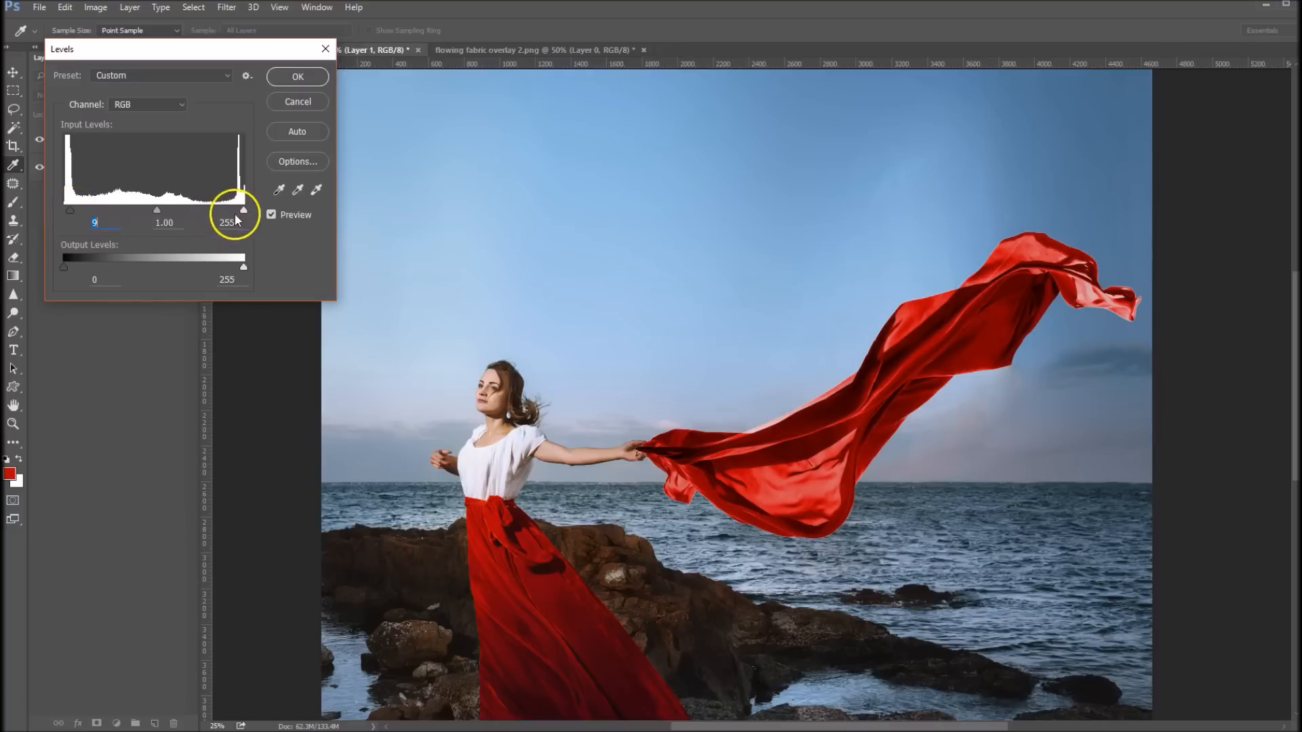
left_click_drag(243, 209, 234, 208)
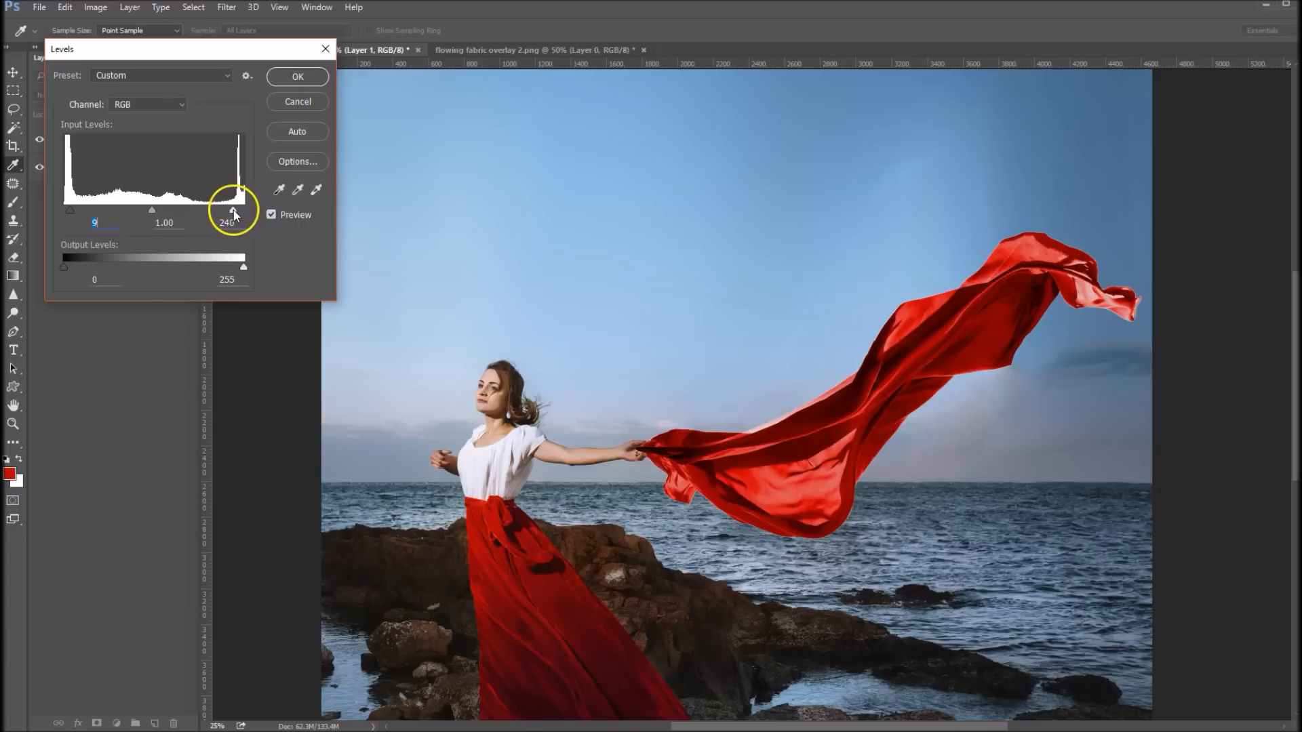
left_click_drag(235, 209, 232, 209)
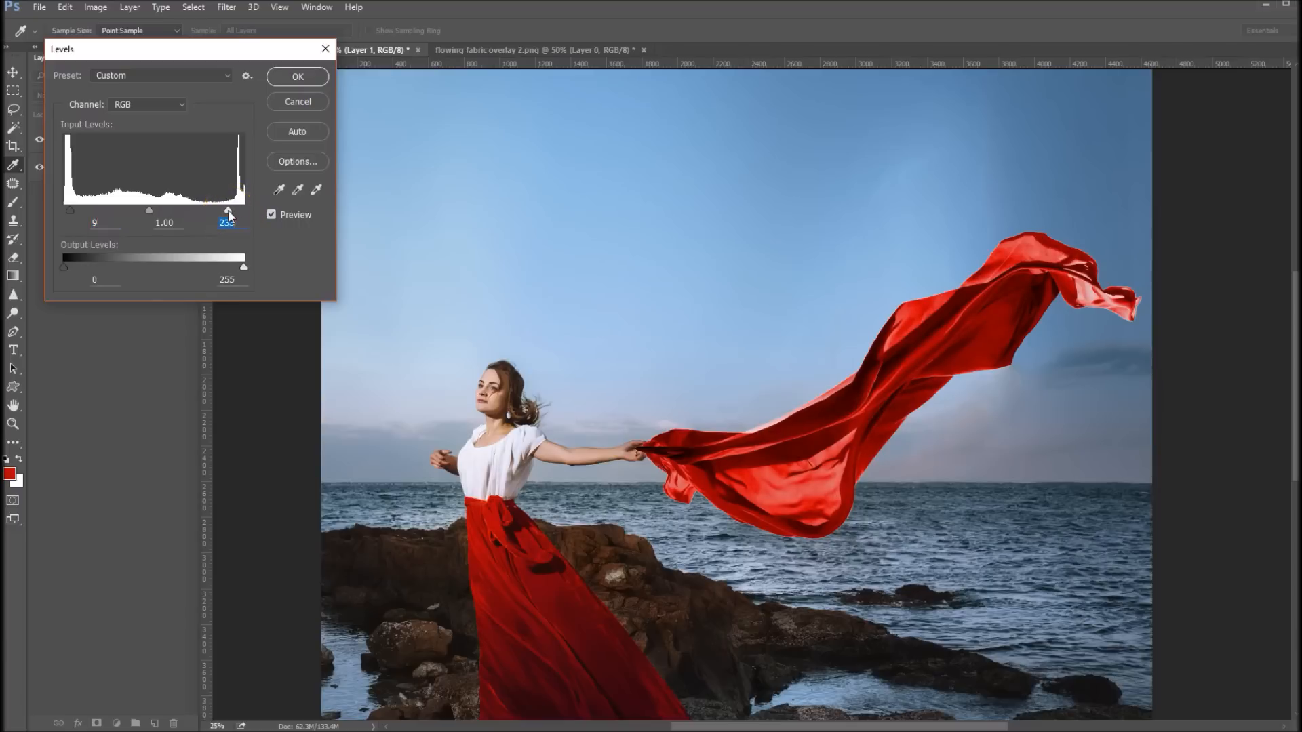
left_click(297, 76)
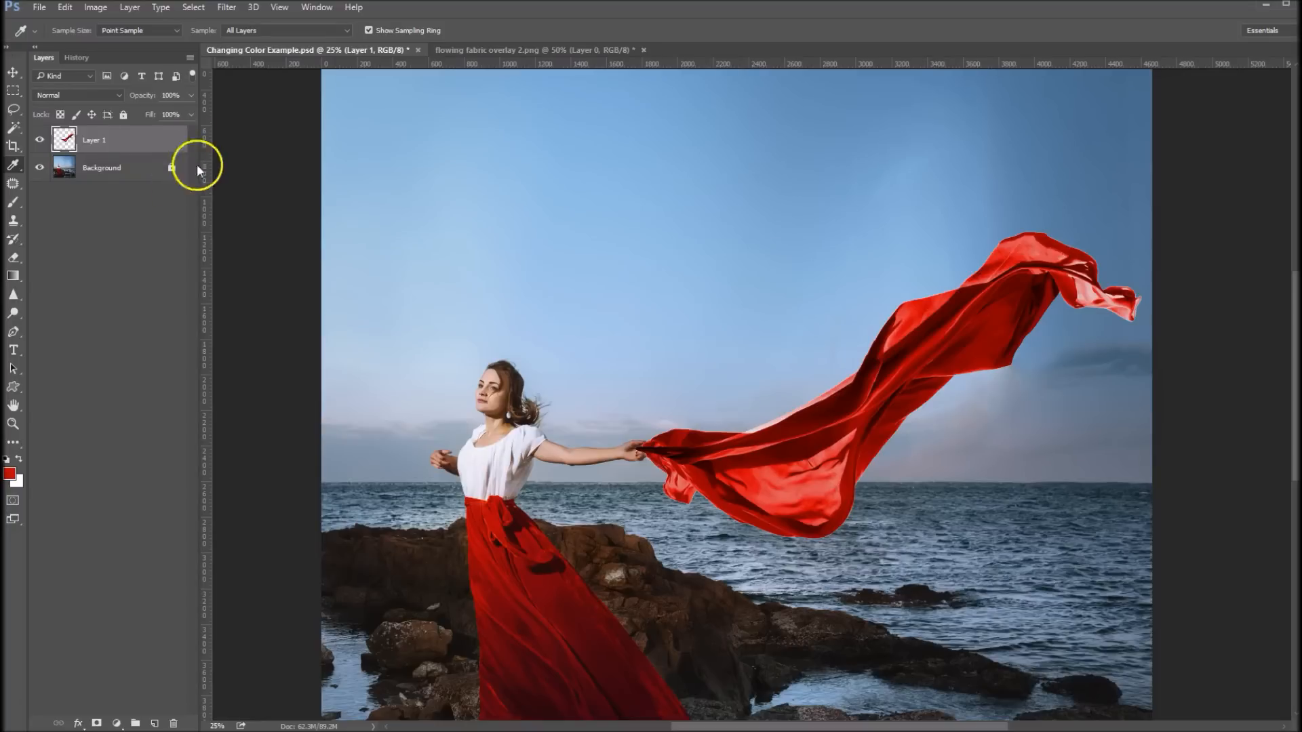
Add a layer mask and brush out the fabric over her fingers so they grip it
left_click(96, 722)
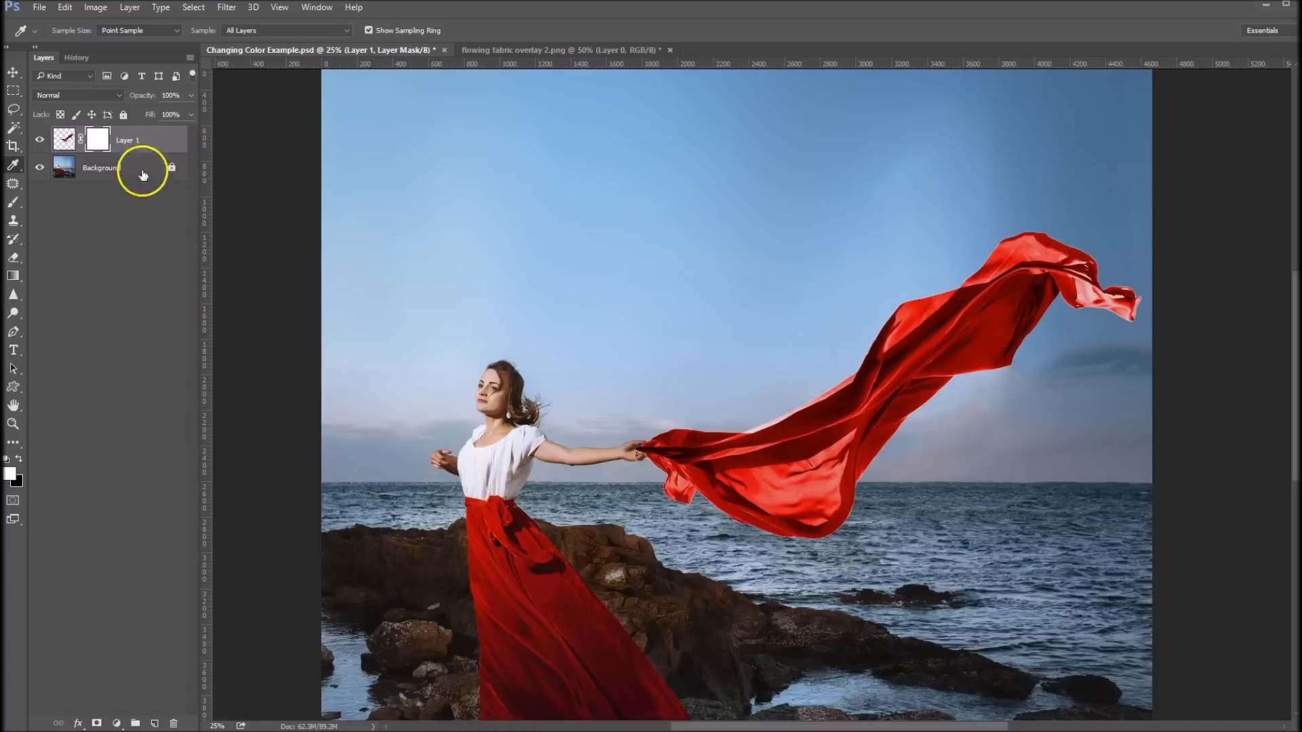
mouse_move(14, 205)
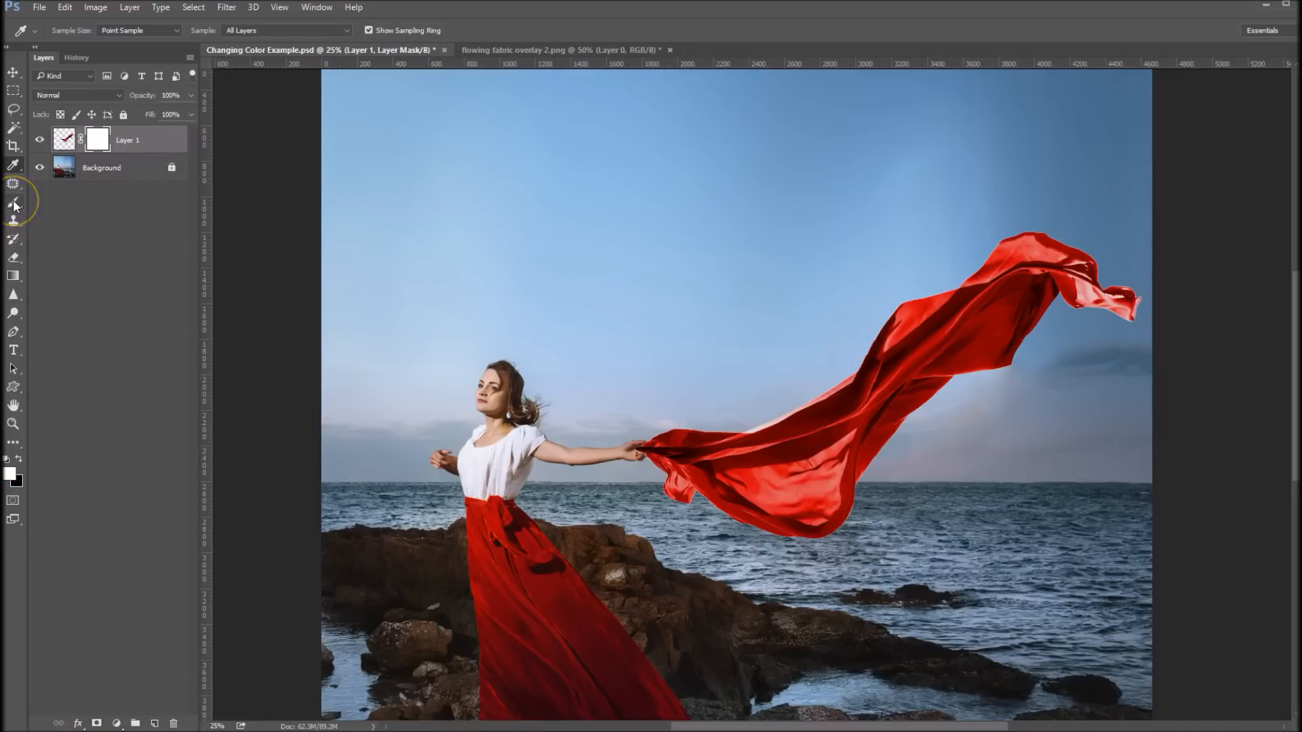
left_click(13, 202)
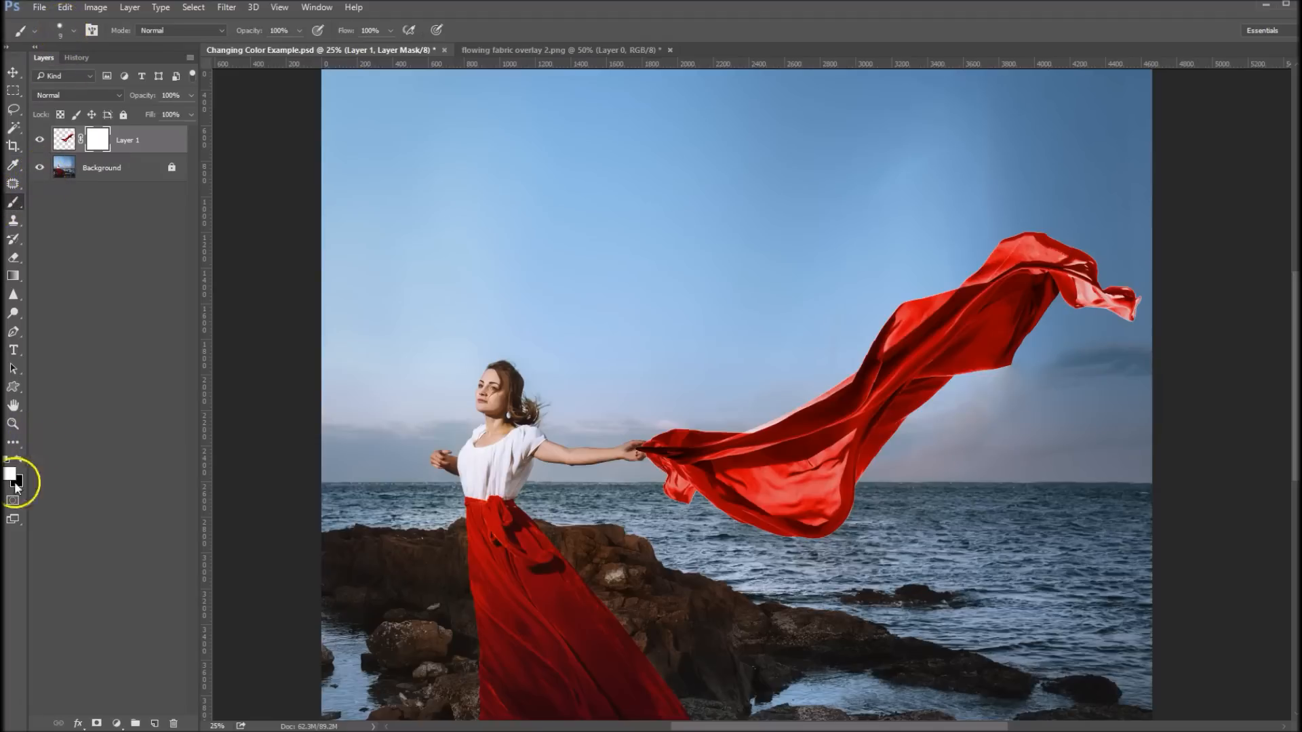
left_click(9, 473)
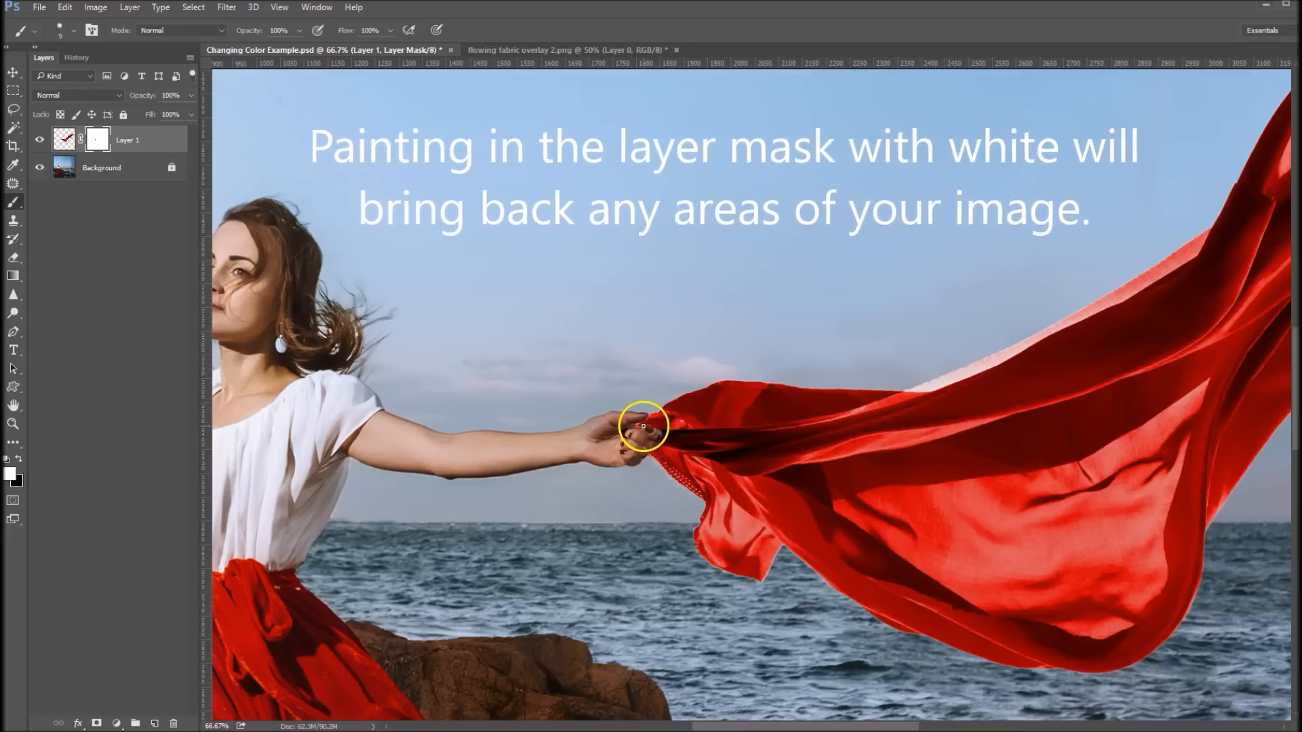
left_click_drag(642, 426, 627, 432)
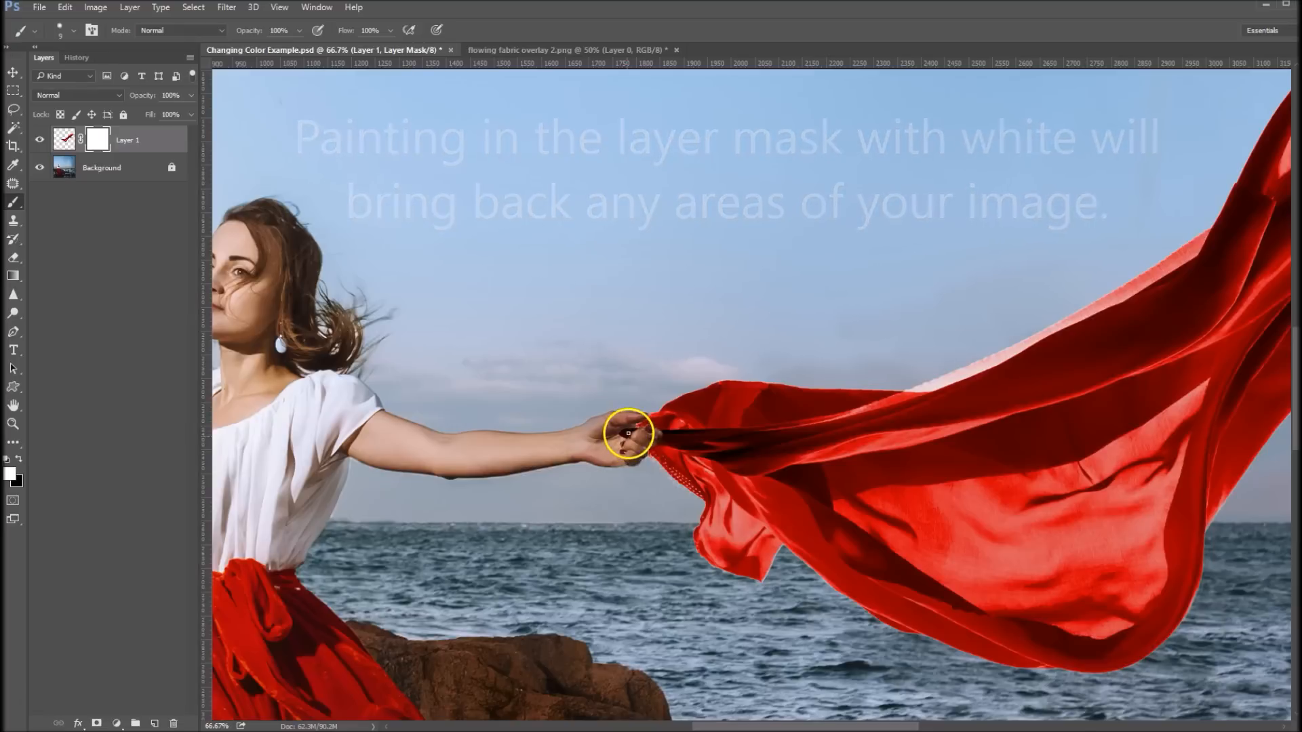
left_click_drag(627, 433, 742, 435)
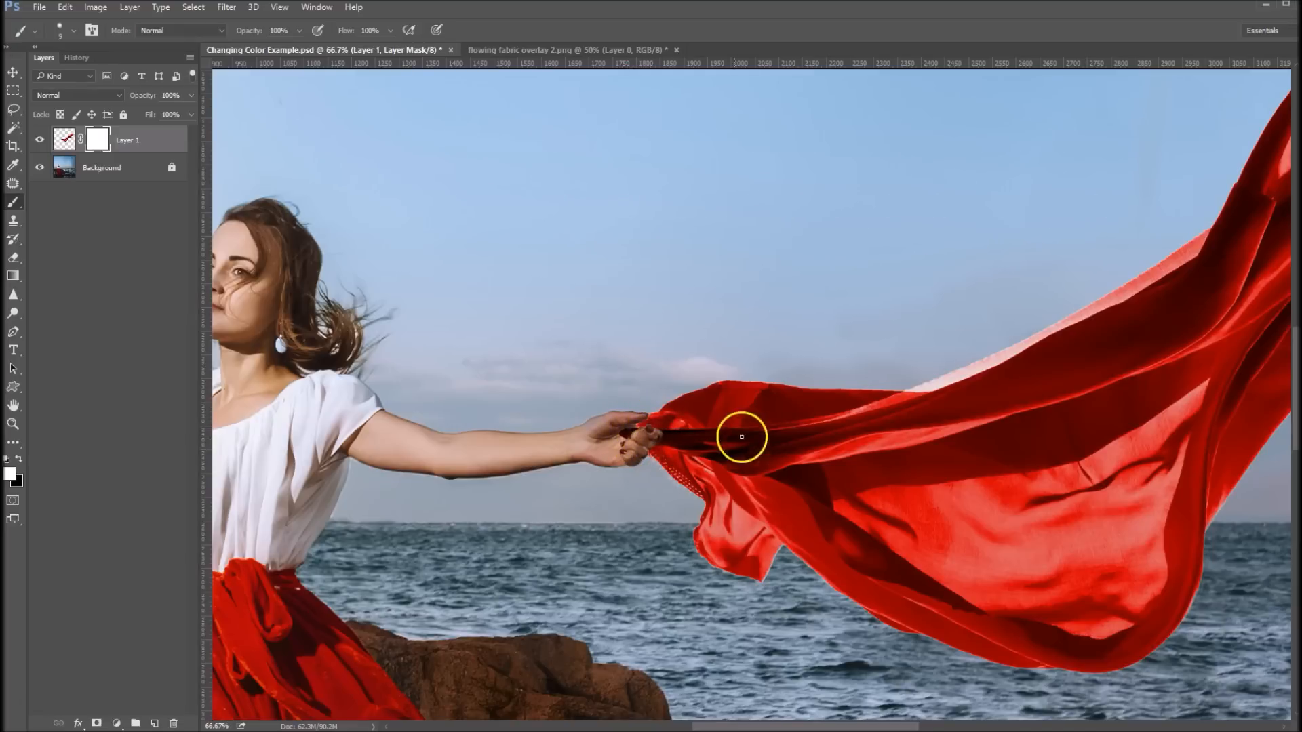